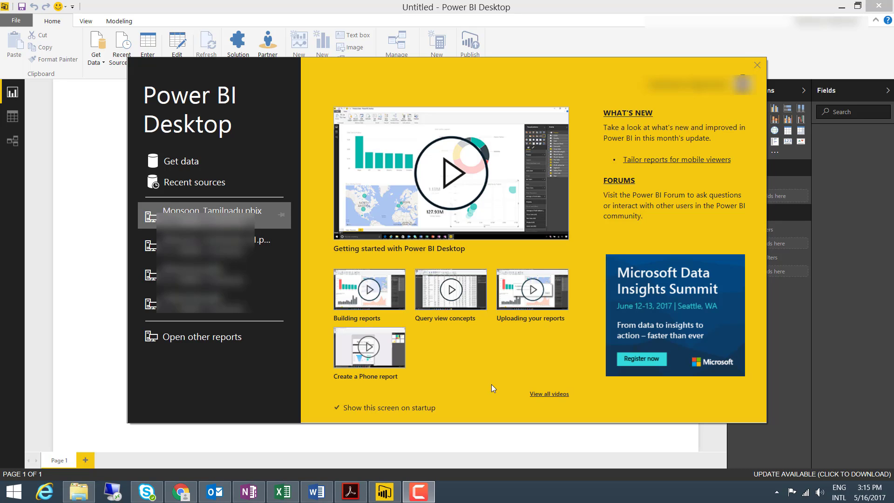
{"action": "mouse_move", "coordinate": [685, 75]}
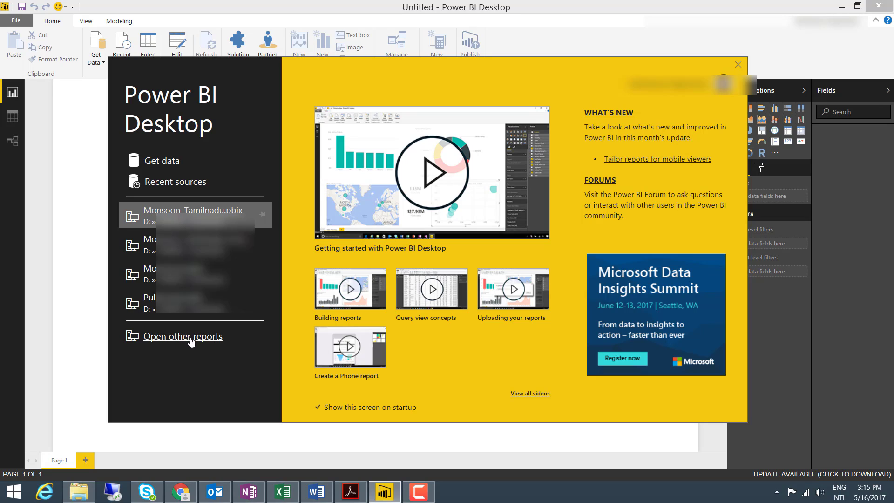
{"action": "mouse_move", "coordinate": [201, 355]}
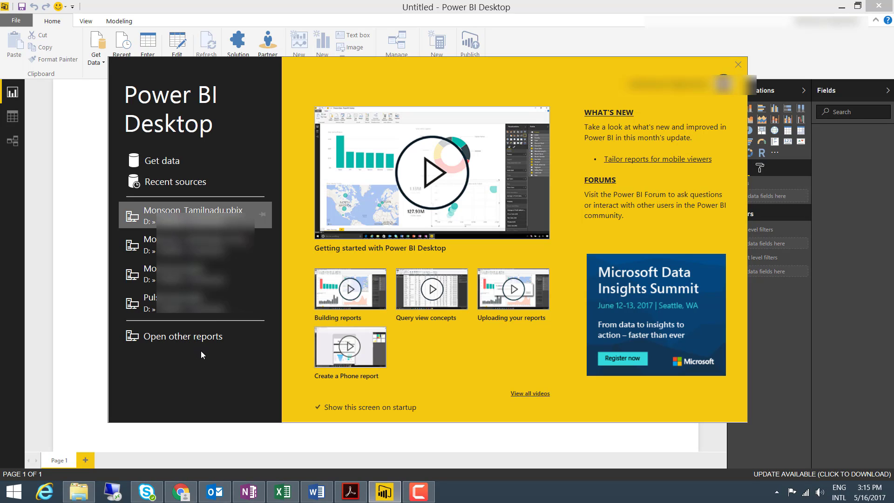
- Dismiss the Power BI Desktop welcome splash screen
{"action": "left_click", "coordinate": [738, 65]}
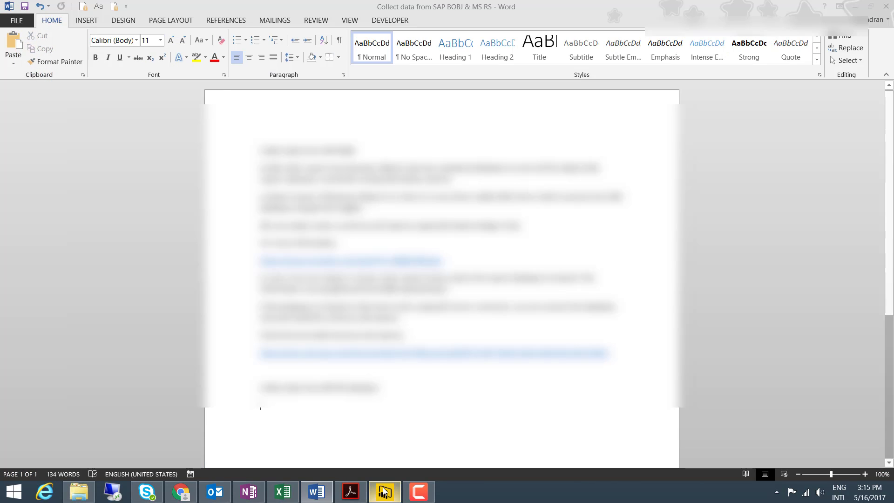
{"action": "left_click", "coordinate": [383, 491]}
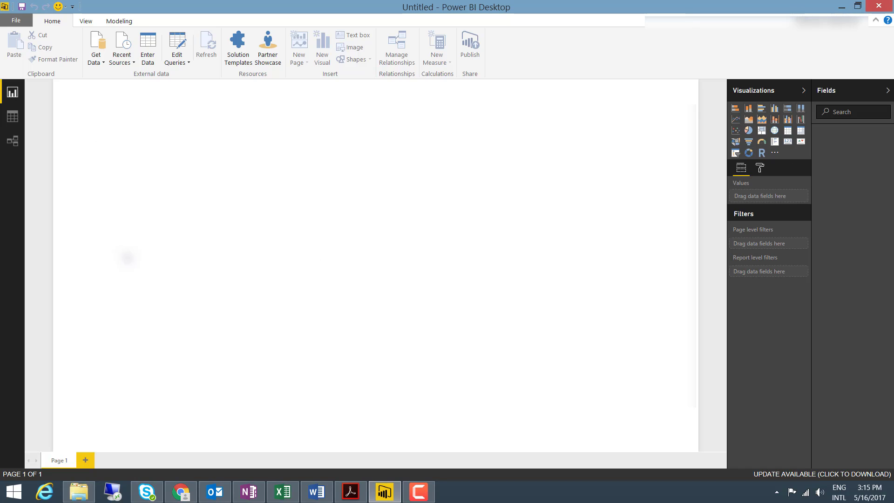
{"action": "mouse_move", "coordinate": [12, 121]}
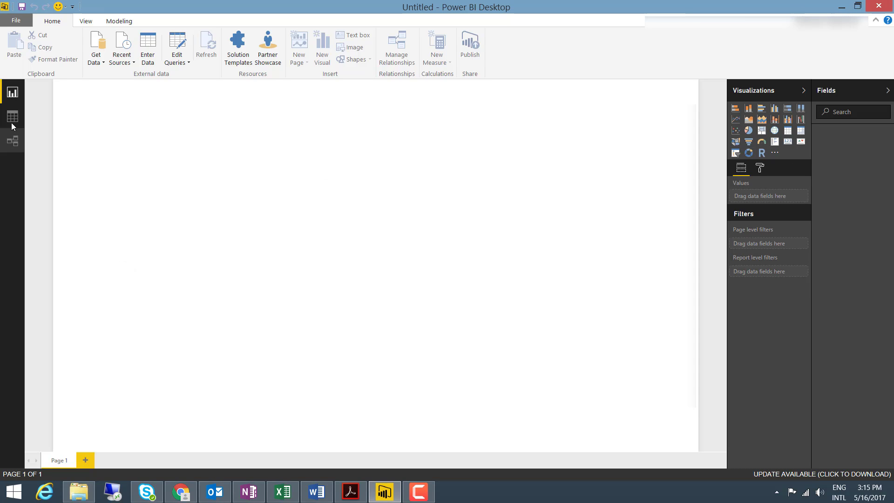
{"action": "left_click", "coordinate": [12, 115]}
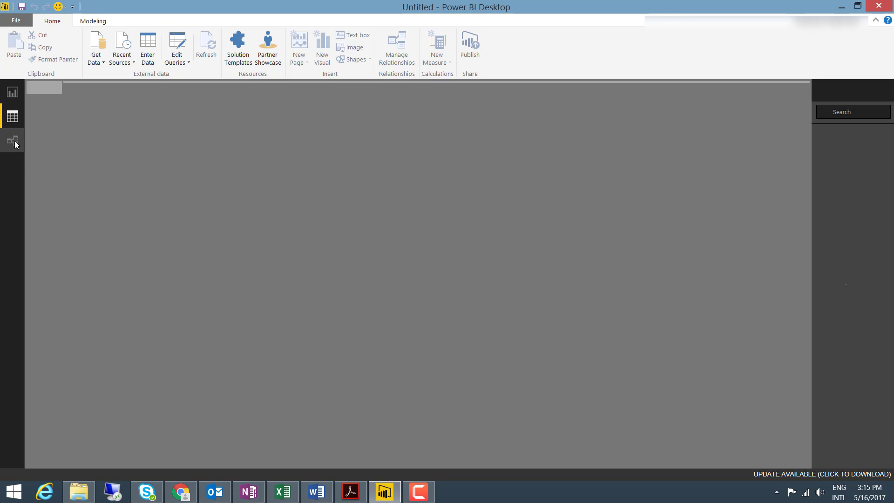
{"action": "left_click", "coordinate": [12, 92]}
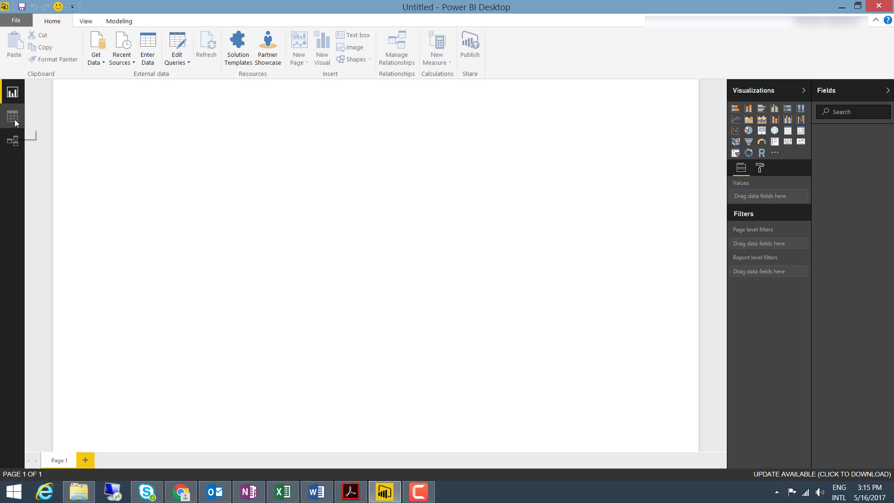
{"action": "left_click", "coordinate": [12, 141]}
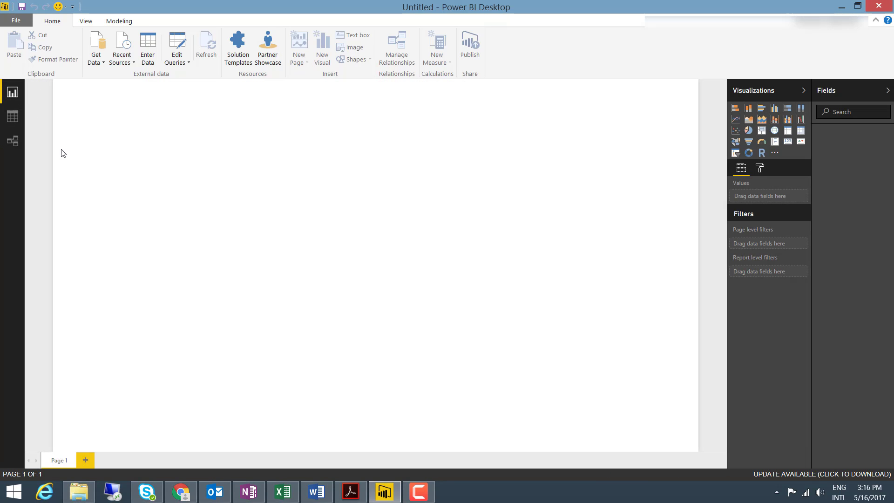
{"action": "mouse_move", "coordinate": [493, 229]}
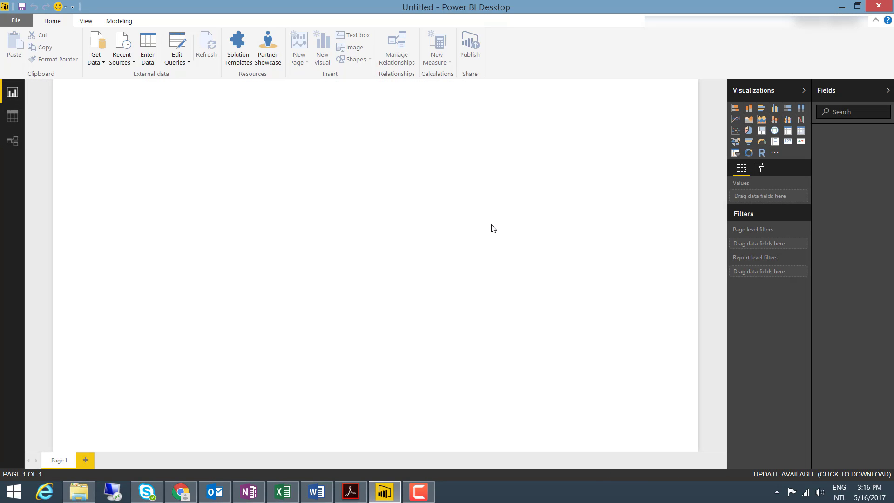
{"action": "mouse_move", "coordinate": [466, 218]}
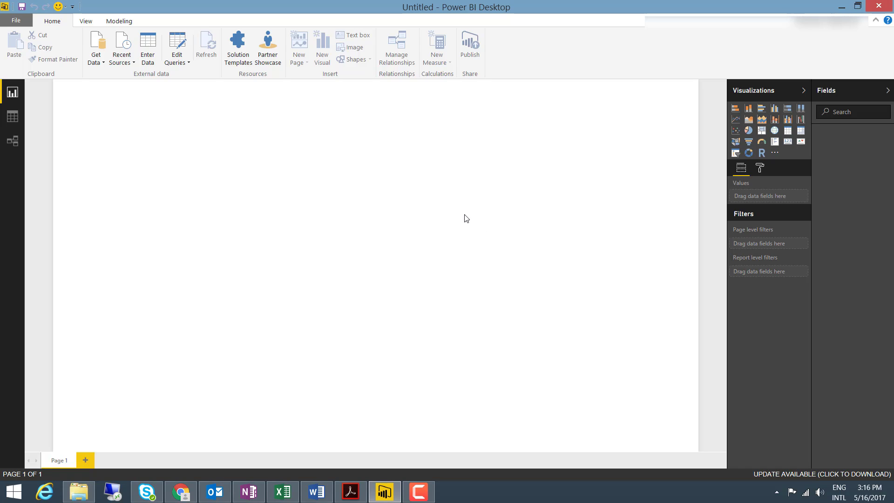
{"action": "mouse_move", "coordinate": [871, 348]}
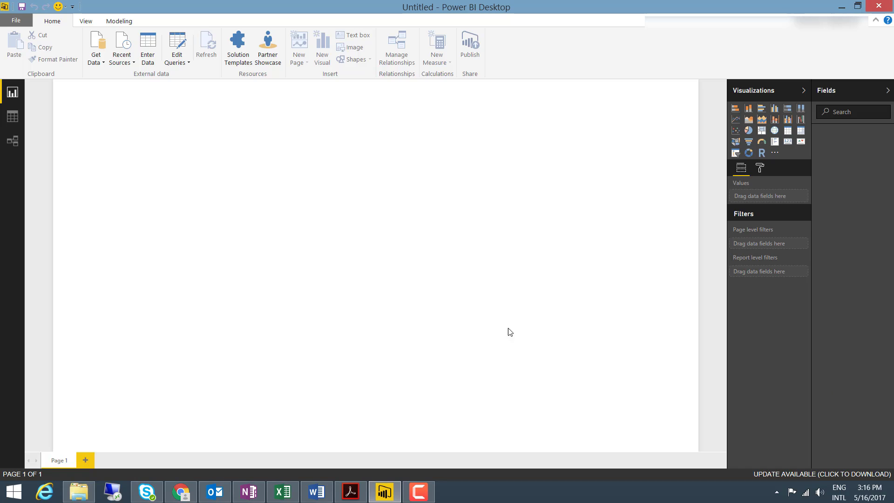
{"action": "mouse_move", "coordinate": [33, 82]}
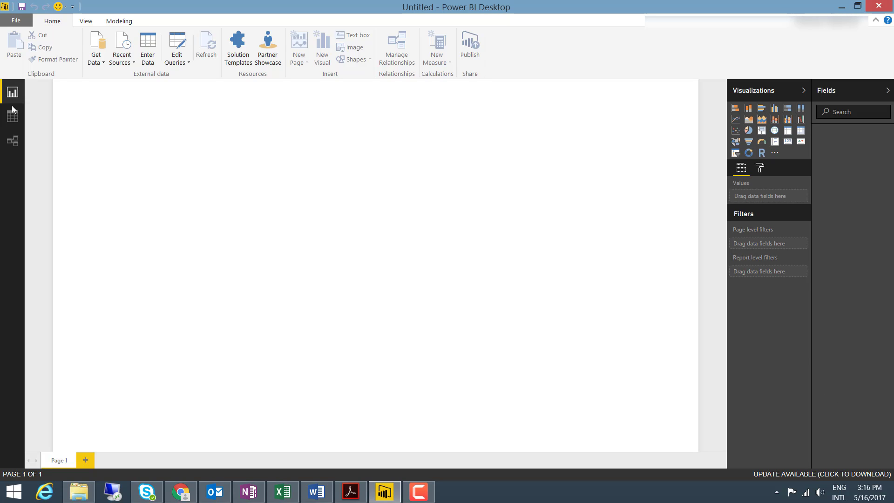
{"action": "mouse_move", "coordinate": [13, 92]}
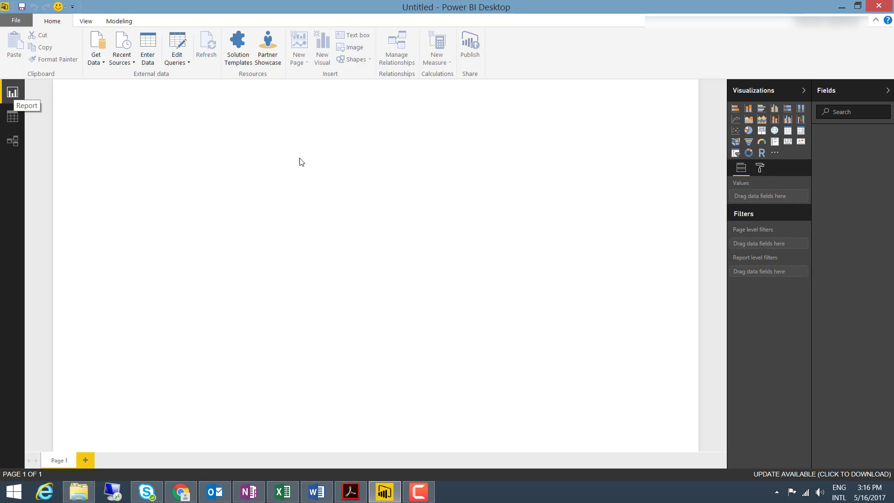
{"action": "mouse_move", "coordinate": [729, 169]}
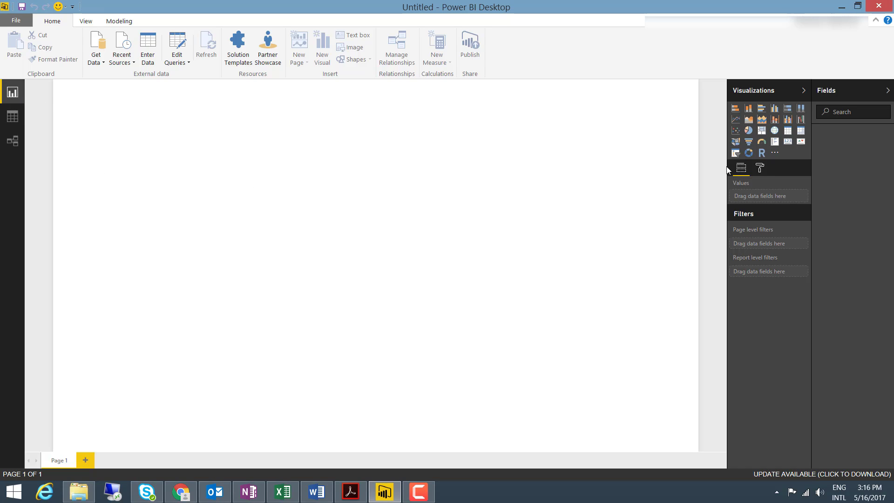
{"action": "mouse_move", "coordinate": [837, 98]}
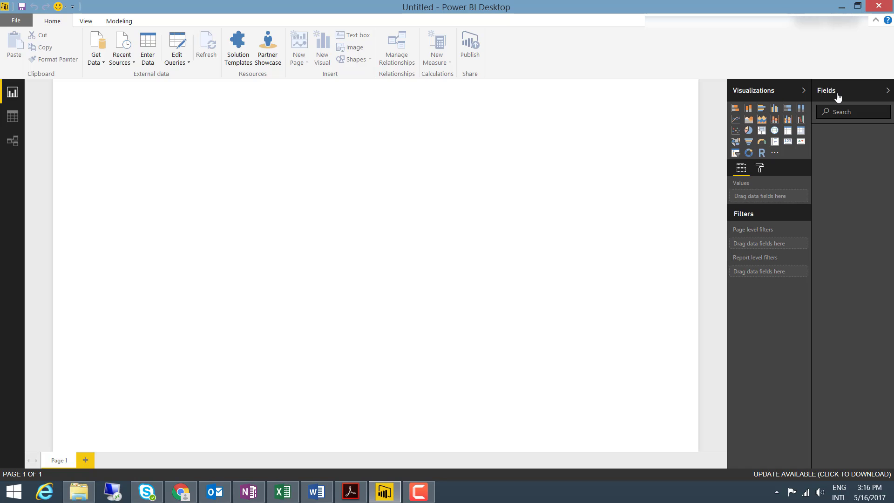
{"action": "mouse_move", "coordinate": [787, 94]}
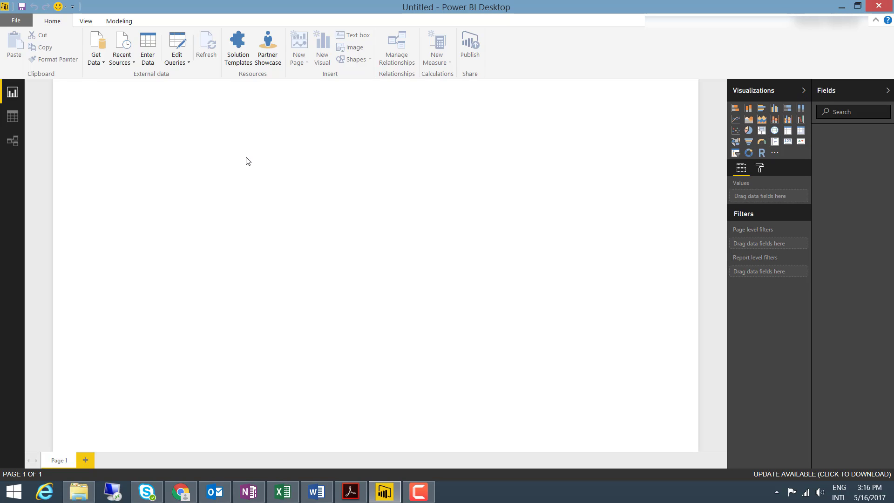
- Add an empty Treemap visual from the Visualizations pane to the report page
{"action": "left_click", "coordinate": [774, 121]}
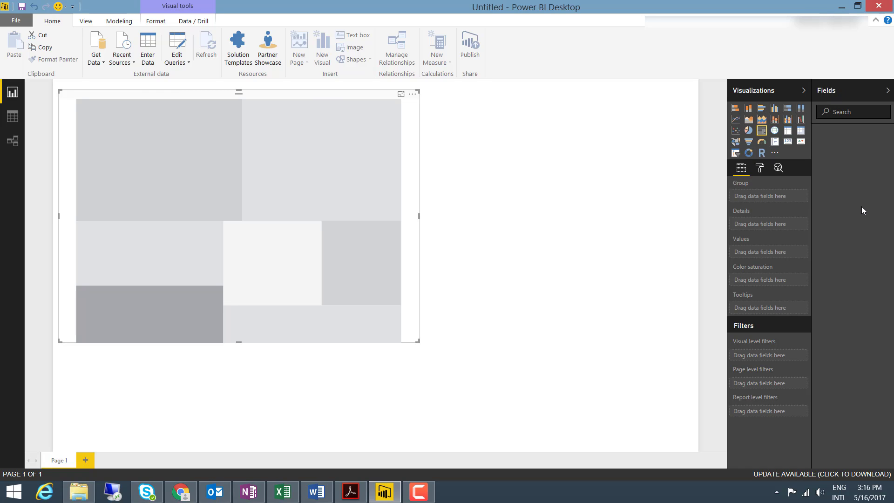
{"action": "mouse_move", "coordinate": [862, 257]}
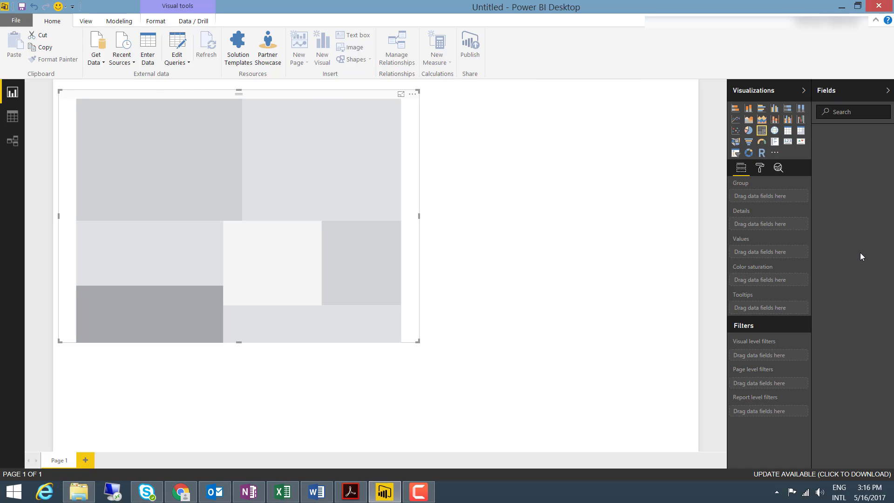
{"action": "mouse_move", "coordinate": [879, 245]}
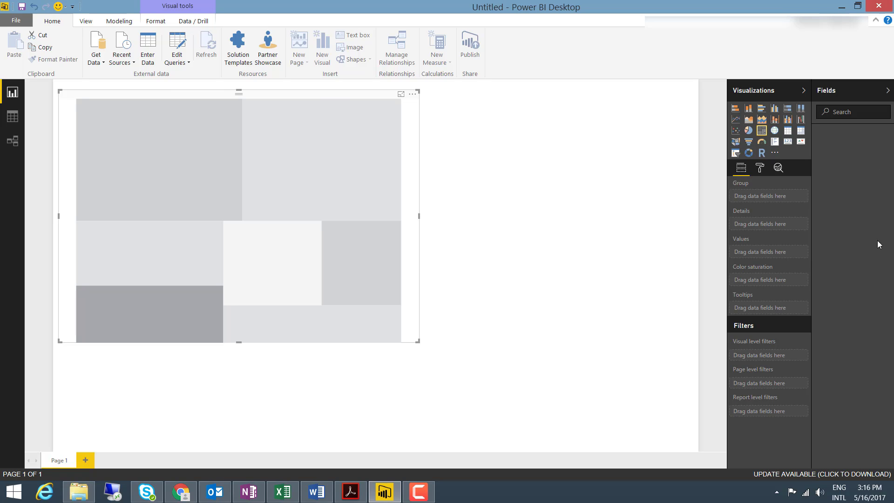
{"action": "mouse_move", "coordinate": [776, 224]}
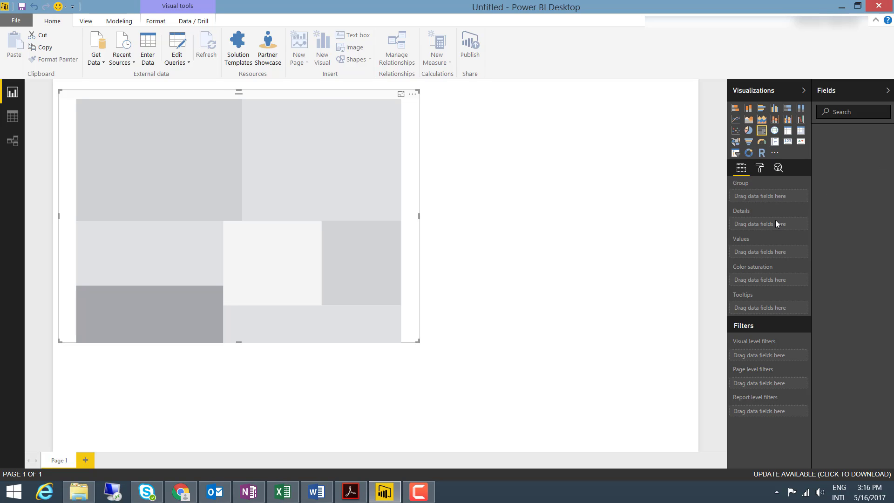
{"action": "mouse_move", "coordinate": [791, 272]}
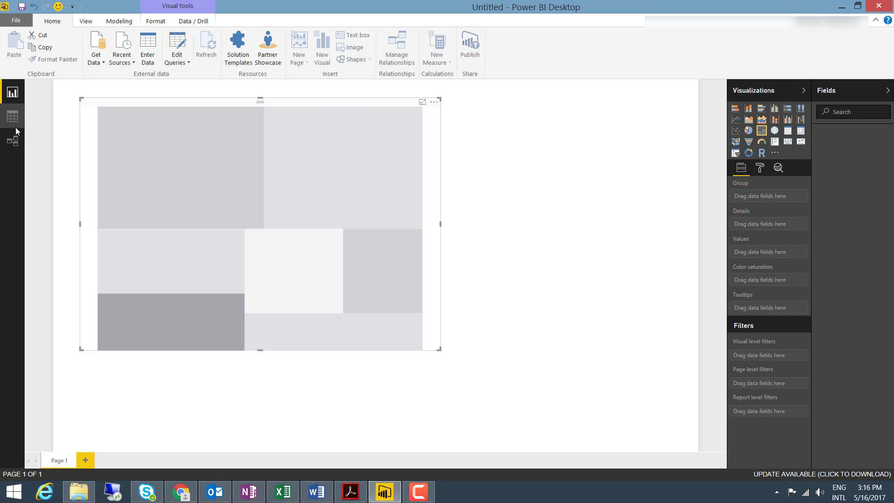
- Show the View ribbon with Phone Layout, Page View and gridline options
{"action": "left_click", "coordinate": [86, 21]}
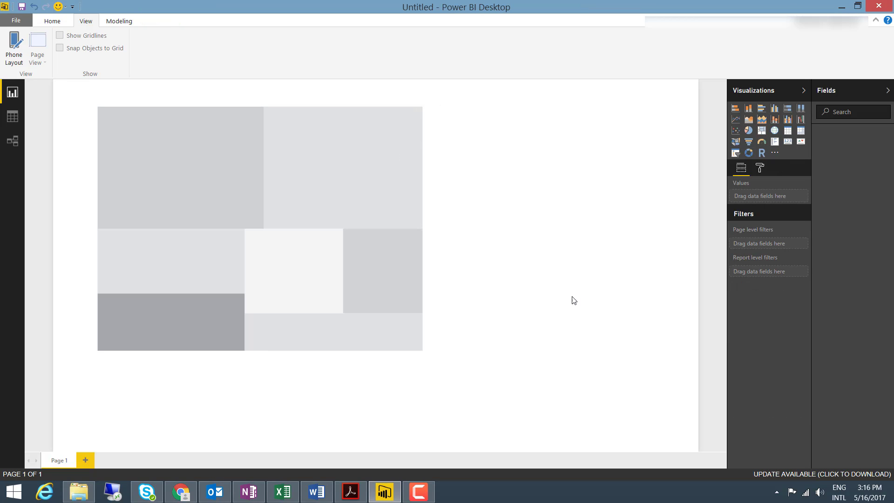
{"action": "mouse_move", "coordinate": [271, 193]}
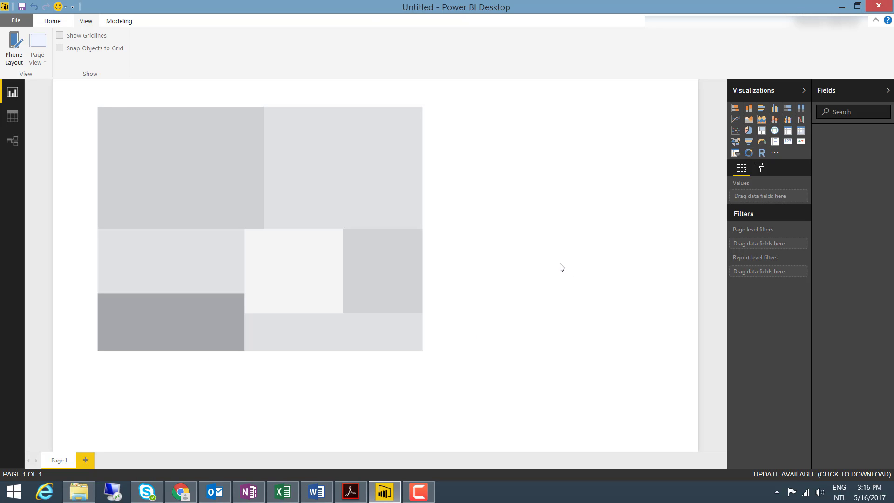
{"action": "mouse_move", "coordinate": [546, 261]}
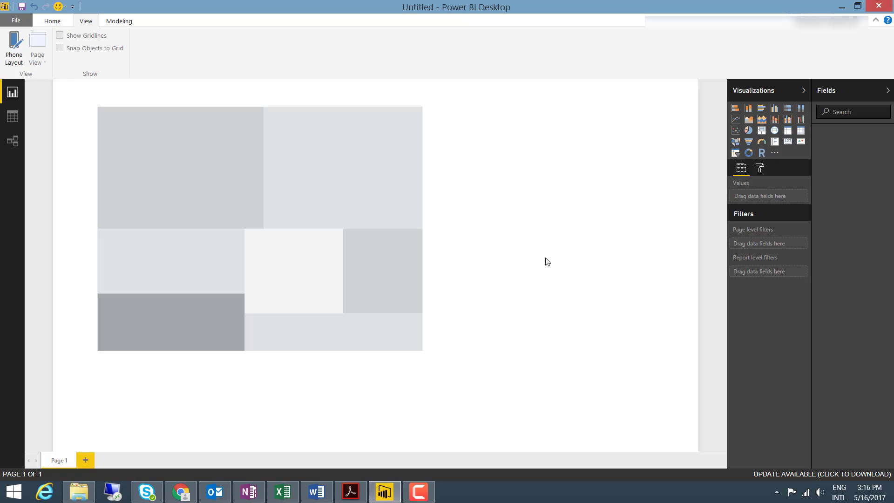
{"action": "mouse_move", "coordinate": [541, 262]}
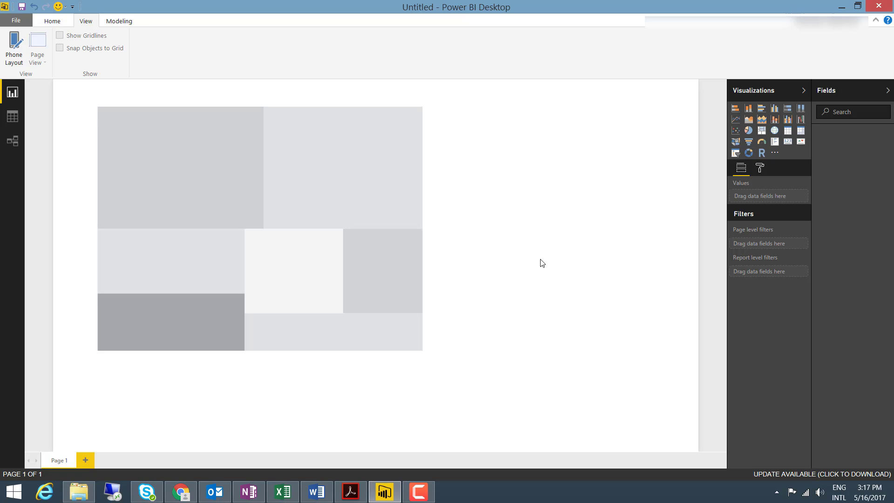
{"action": "mouse_move", "coordinate": [557, 155]}
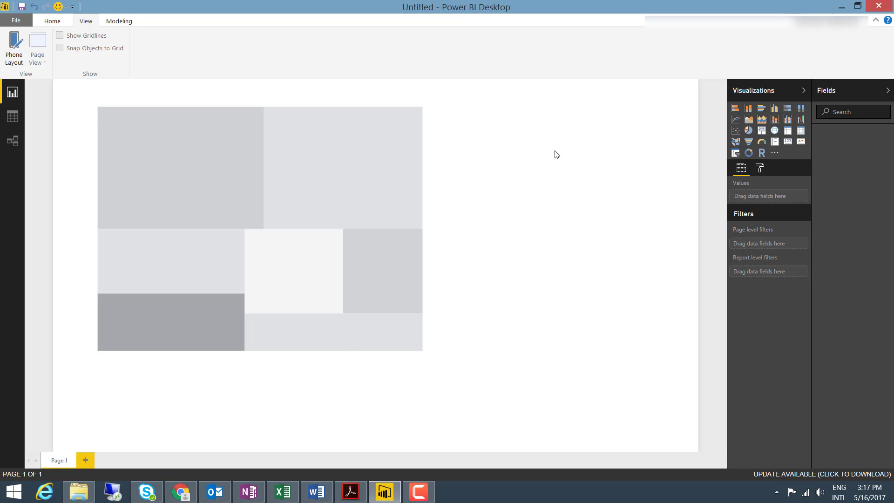
{"action": "mouse_move", "coordinate": [591, 348]}
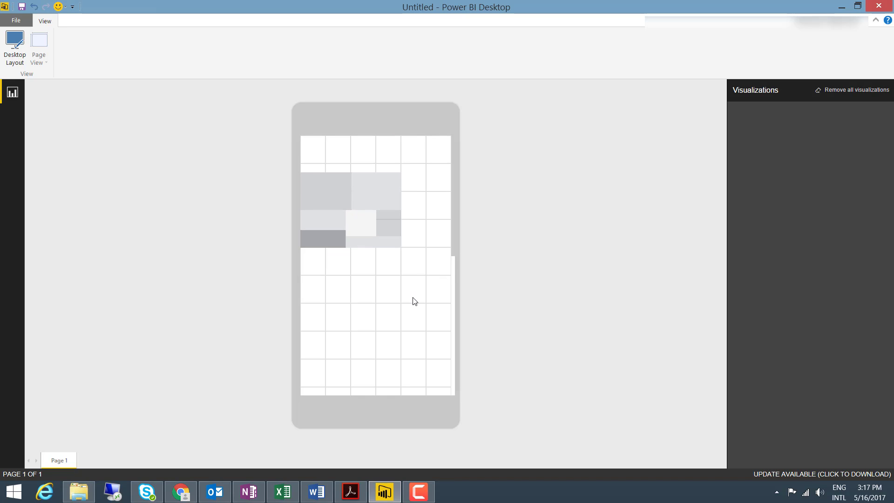
{"action": "mouse_move", "coordinate": [410, 269]}
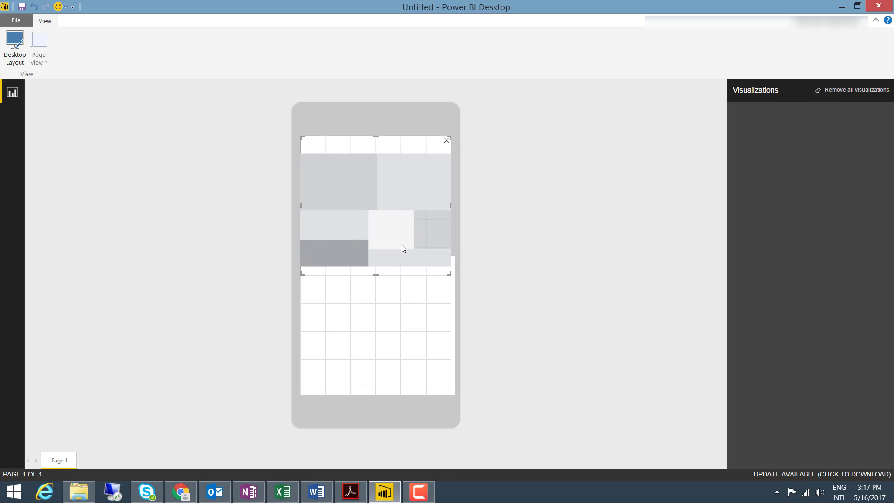
{"action": "mouse_move", "coordinate": [14, 45]}
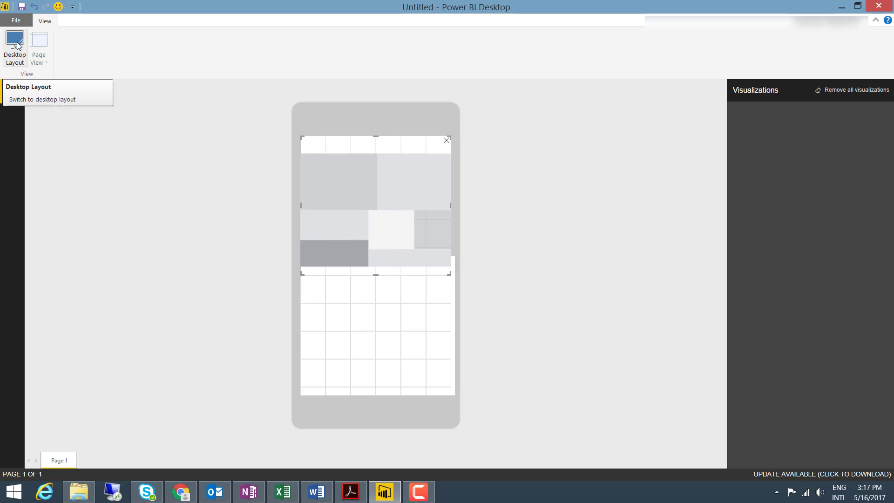
{"action": "left_click", "coordinate": [14, 47]}
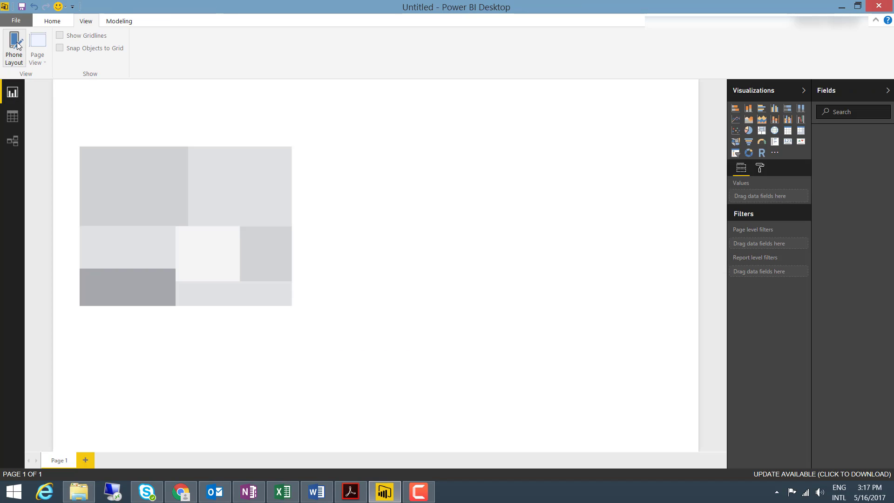
{"action": "left_click", "coordinate": [118, 21]}
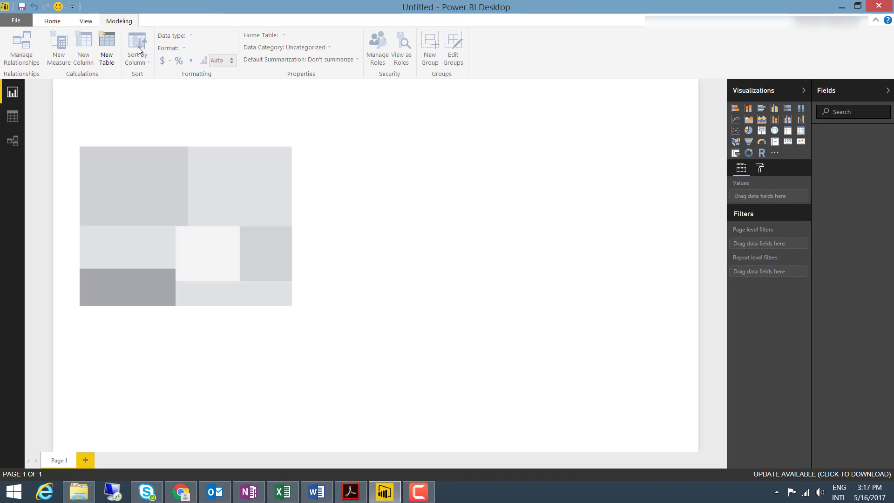
{"action": "mouse_move", "coordinate": [192, 169]}
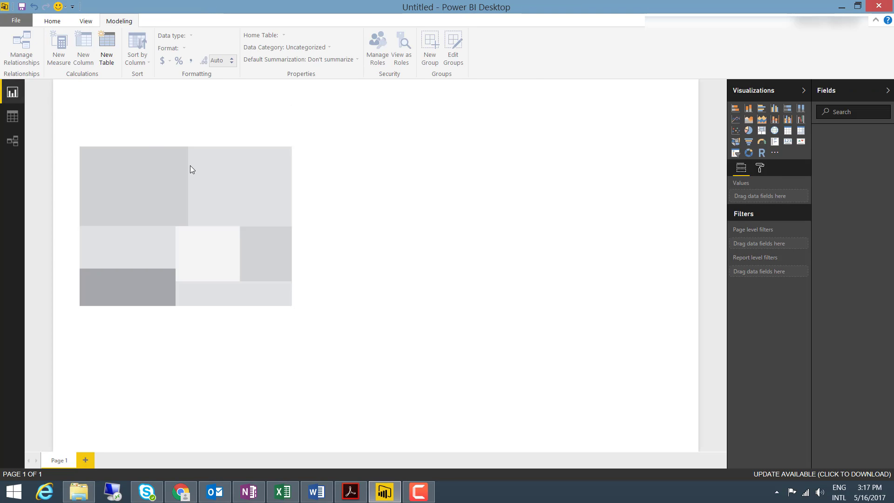
{"action": "mouse_move", "coordinate": [574, 157]}
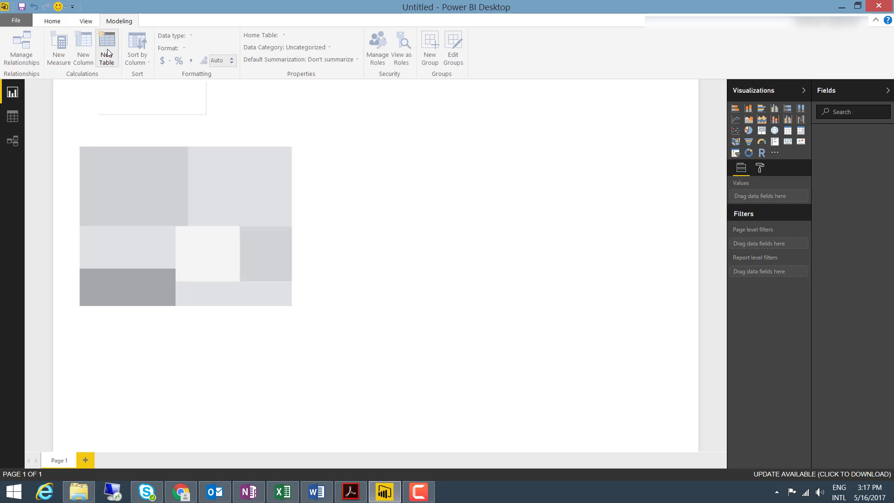
{"action": "mouse_move", "coordinate": [106, 49]}
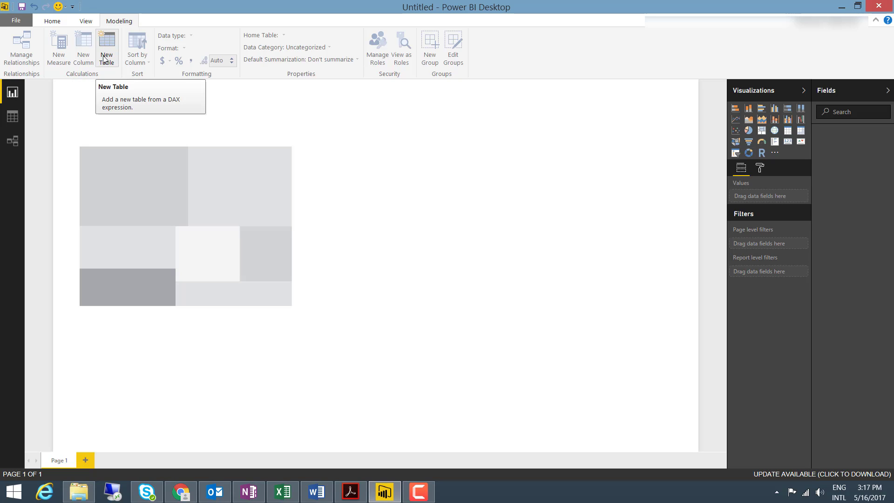
{"action": "mouse_move", "coordinate": [128, 77]}
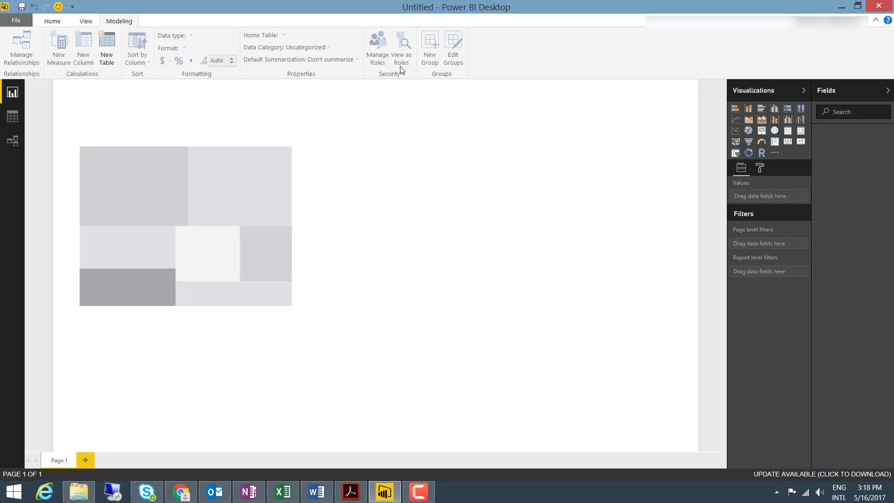
{"action": "mouse_move", "coordinate": [461, 81]}
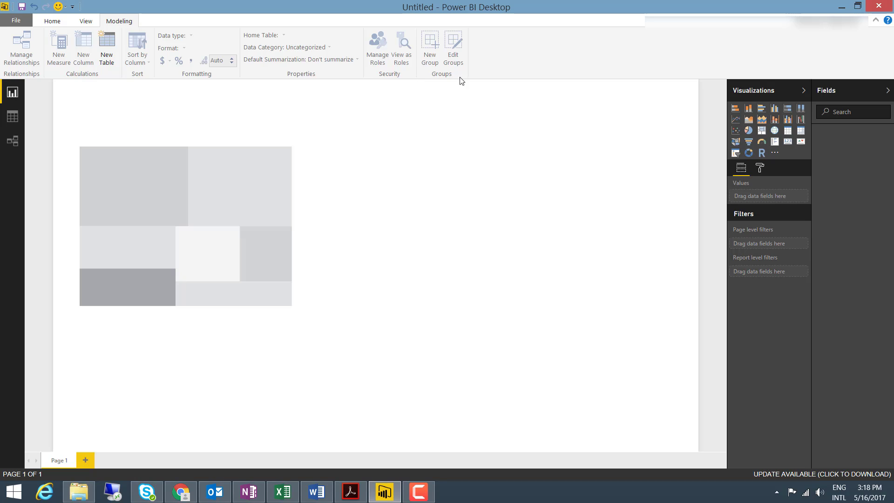
{"action": "mouse_move", "coordinate": [495, 69]}
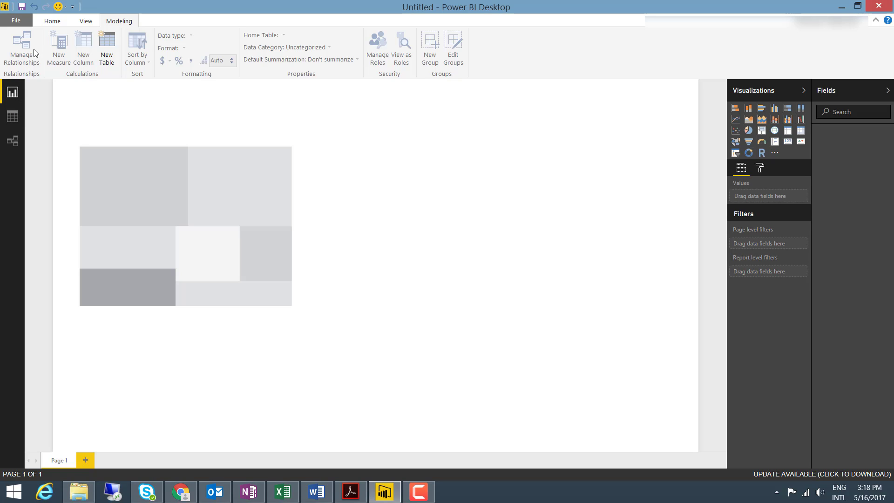
{"action": "mouse_move", "coordinate": [45, 62]}
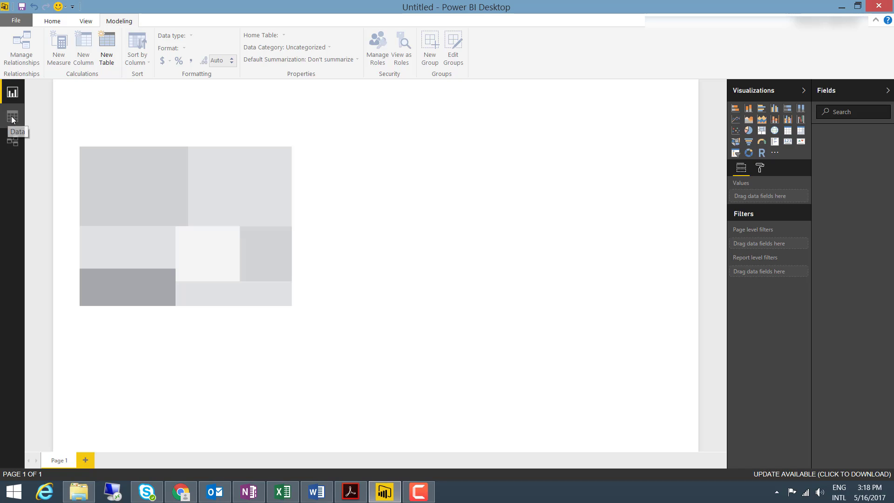
- Switch to the empty Data view and settle on the Home ribbon after checking Modeling
{"action": "left_click", "coordinate": [12, 116]}
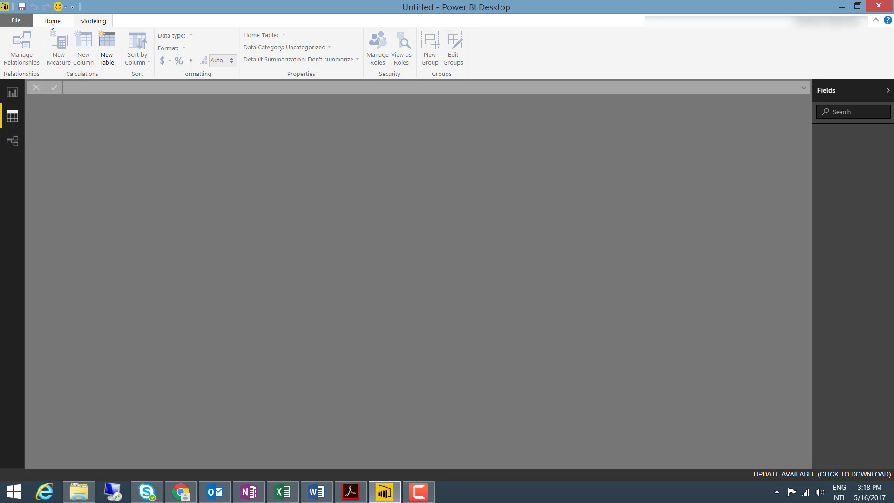
{"action": "left_click", "coordinate": [52, 21]}
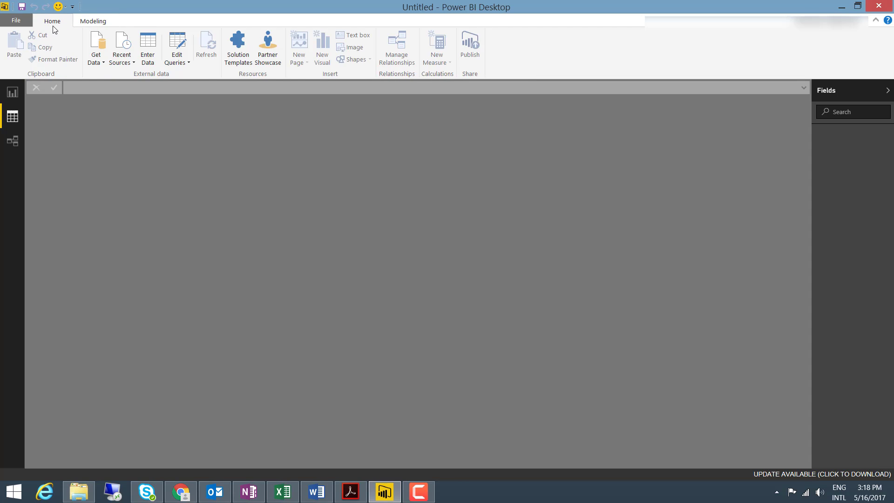
{"action": "left_click", "coordinate": [92, 21]}
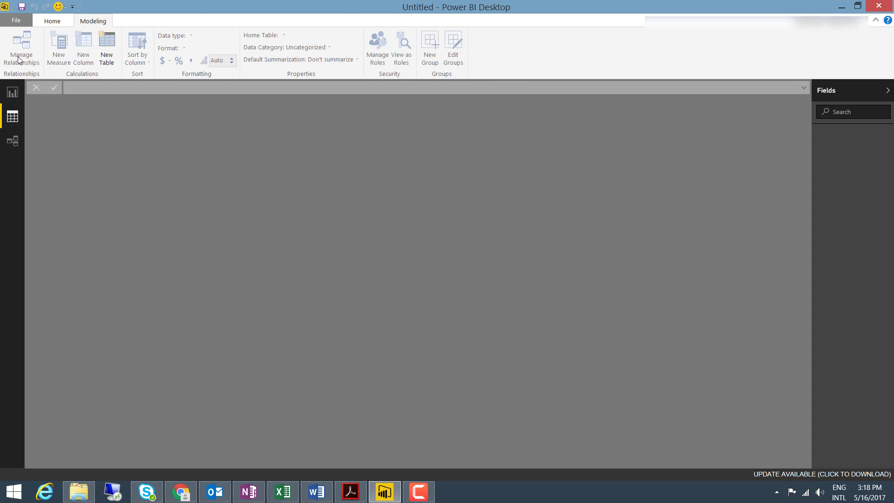
{"action": "left_click", "coordinate": [52, 22]}
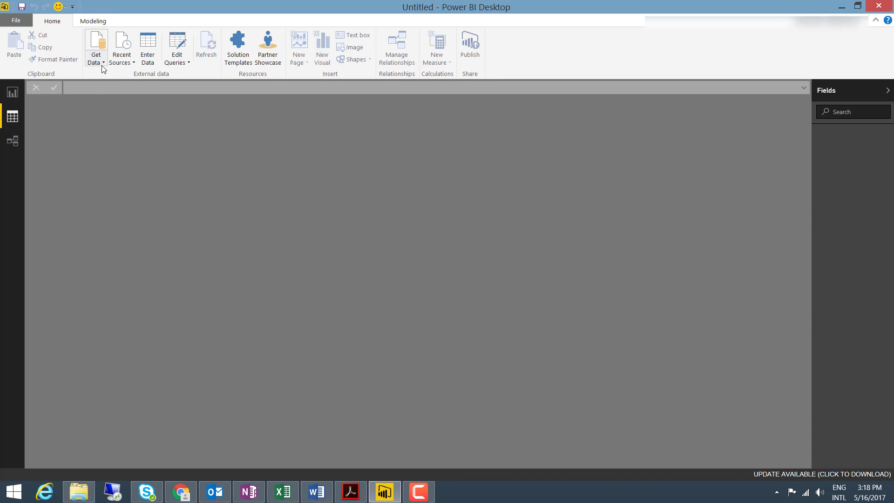
- Bring up the Get Data > More… catalogue and scroll through the available connectors
{"action": "left_click", "coordinate": [95, 49]}
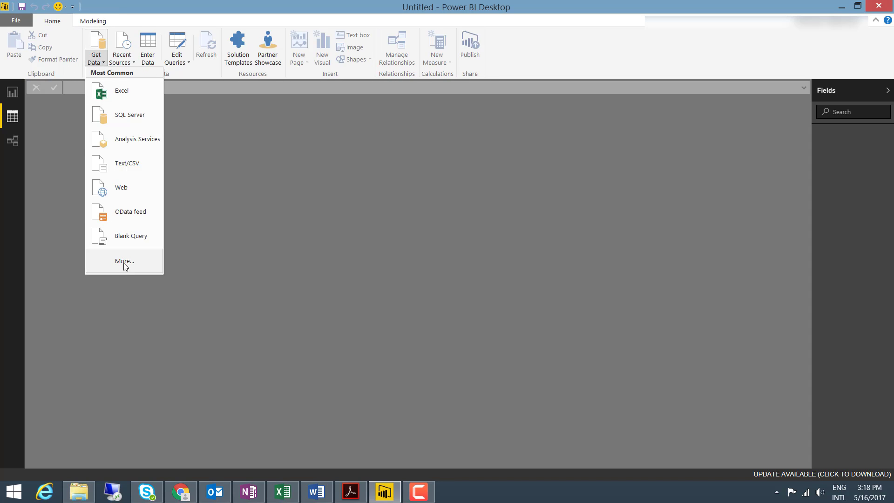
{"action": "left_click", "coordinate": [367, 238]}
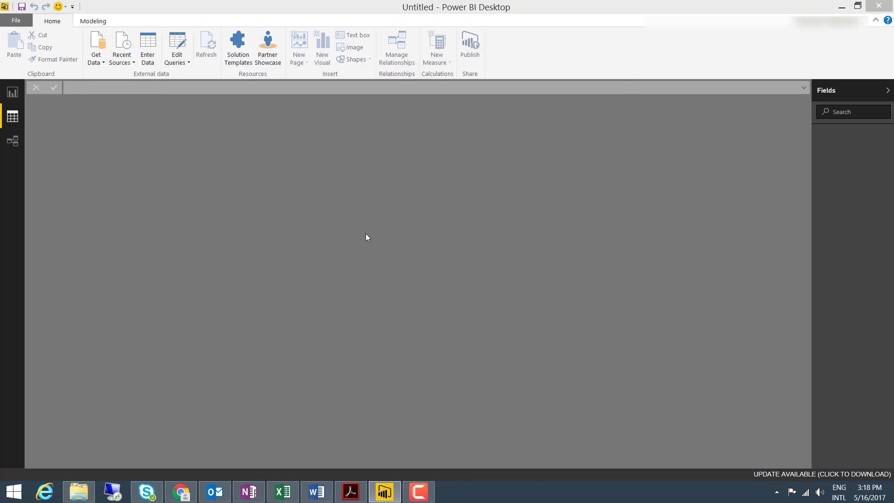
{"action": "left_click", "coordinate": [95, 47]}
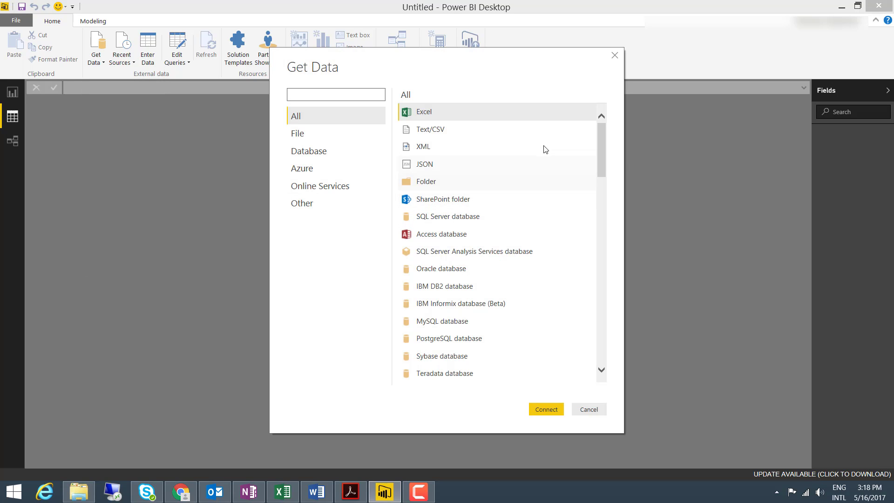
{"action": "scroll", "scroll_direction": "down", "scroll_amount": 3}
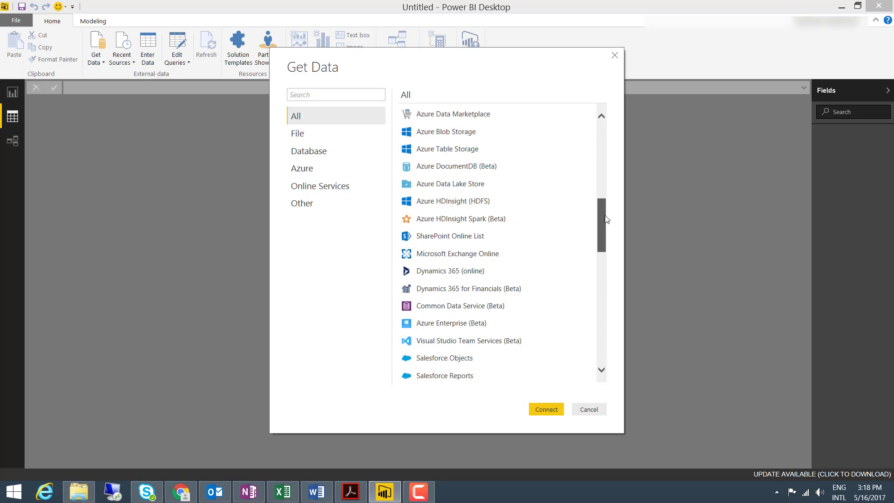
{"action": "scroll", "scroll_direction": "down", "scroll_amount": 3}
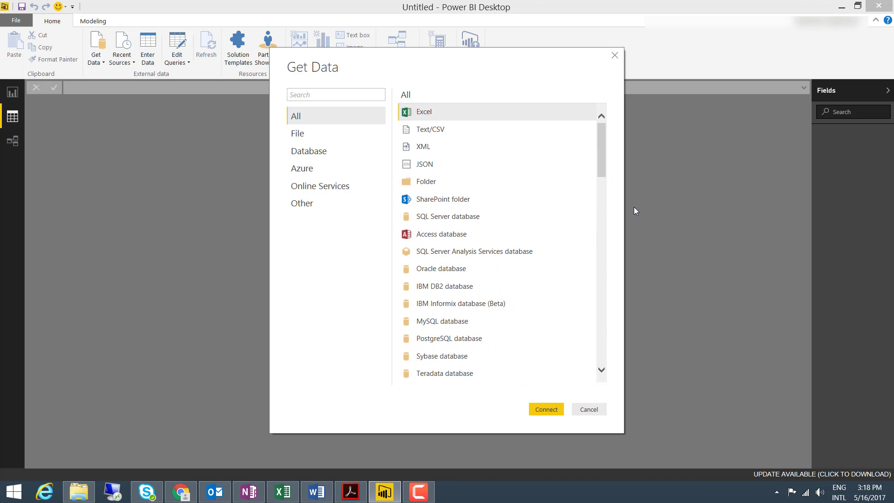
{"action": "mouse_move", "coordinate": [634, 254]}
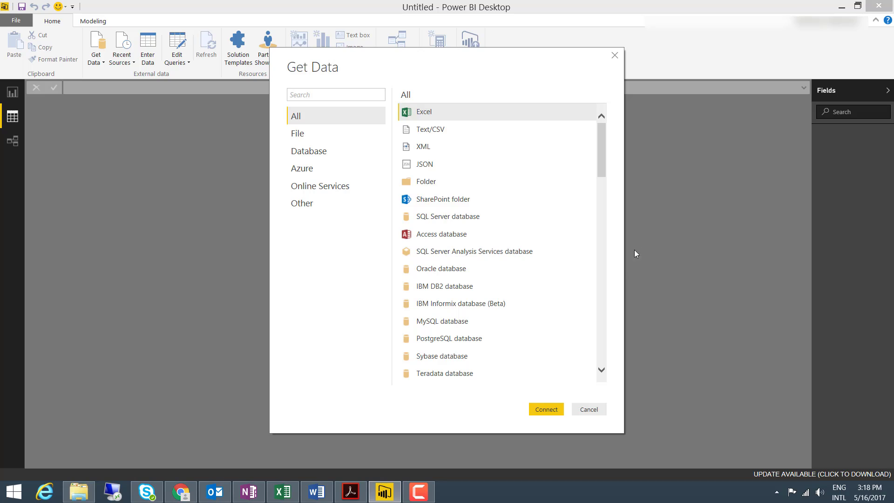
{"action": "mouse_move", "coordinate": [602, 159]}
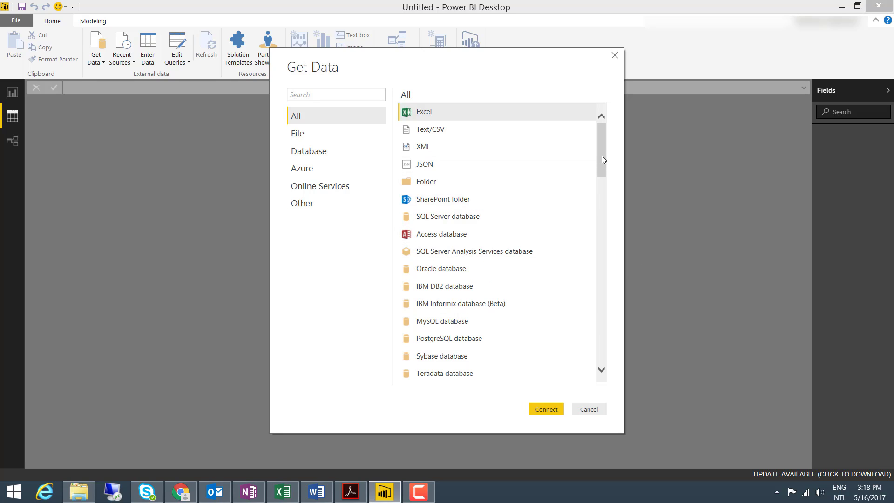
{"action": "mouse_move", "coordinate": [605, 166]}
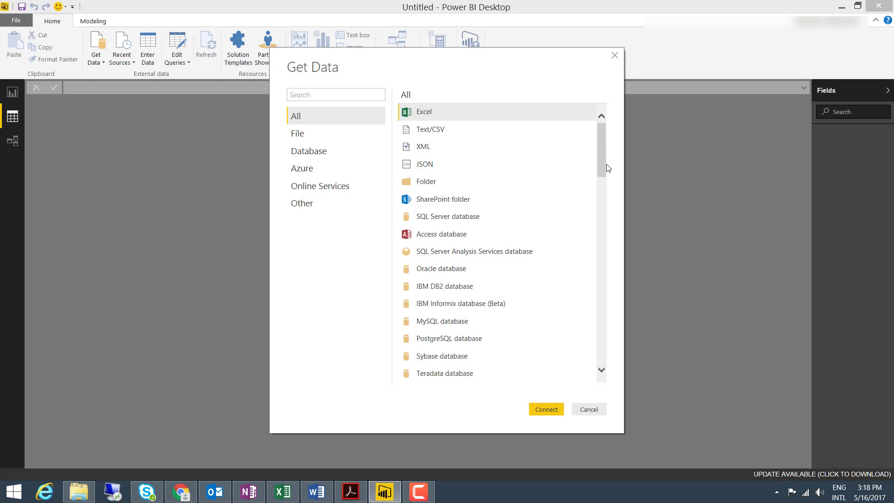
{"action": "scroll", "scroll_direction": "down", "scroll_amount": 3}
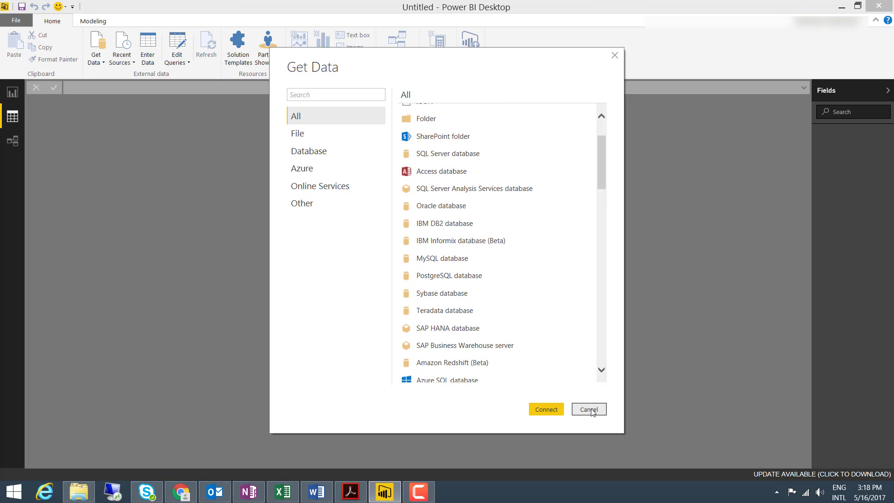
{"action": "left_click", "coordinate": [588, 409]}
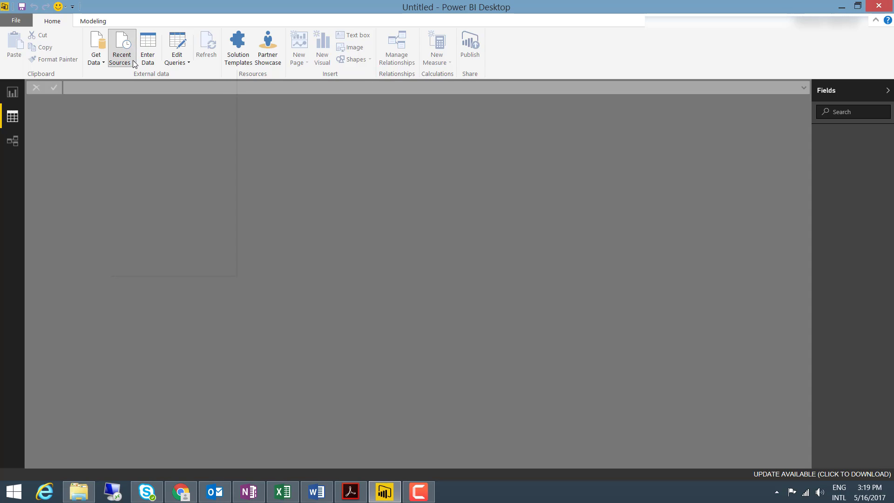
{"action": "mouse_move", "coordinate": [327, 148]}
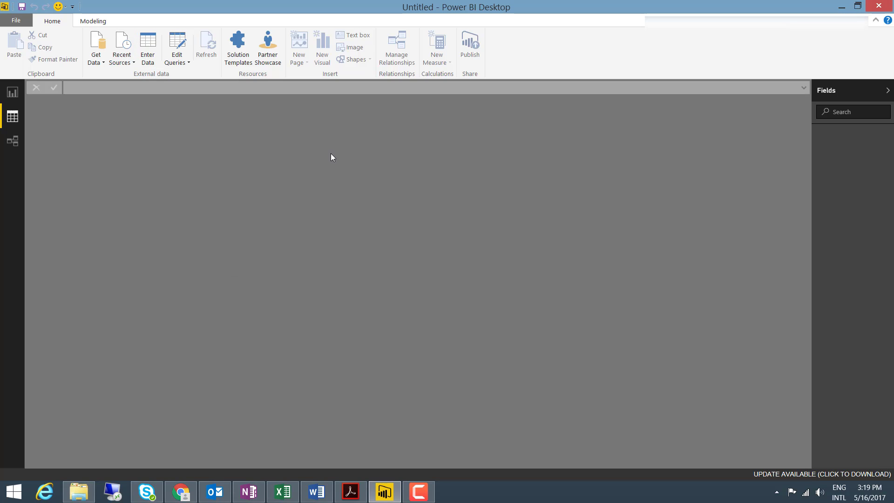
{"action": "mouse_move", "coordinate": [58, 117]}
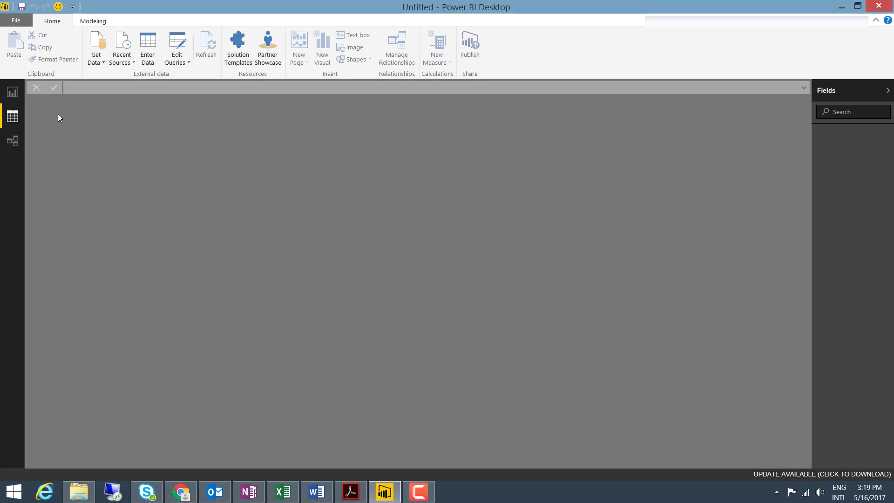
{"action": "mouse_move", "coordinate": [20, 141]}
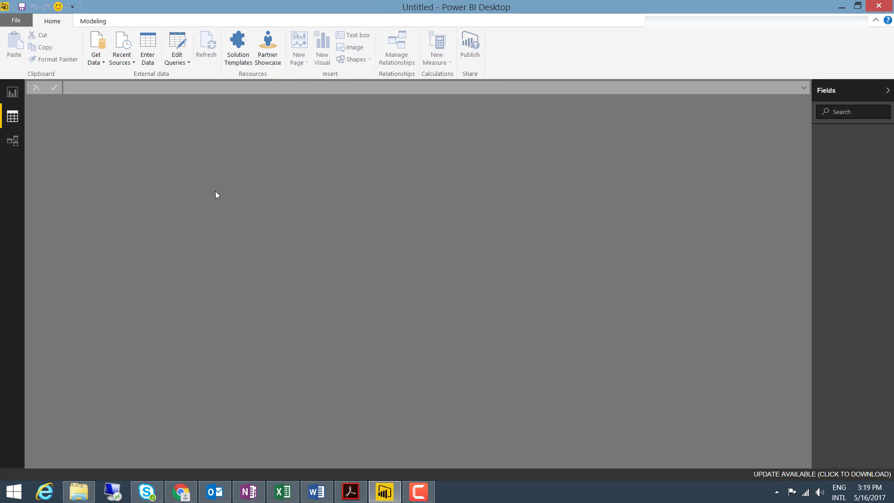
{"action": "mouse_move", "coordinate": [160, 116]}
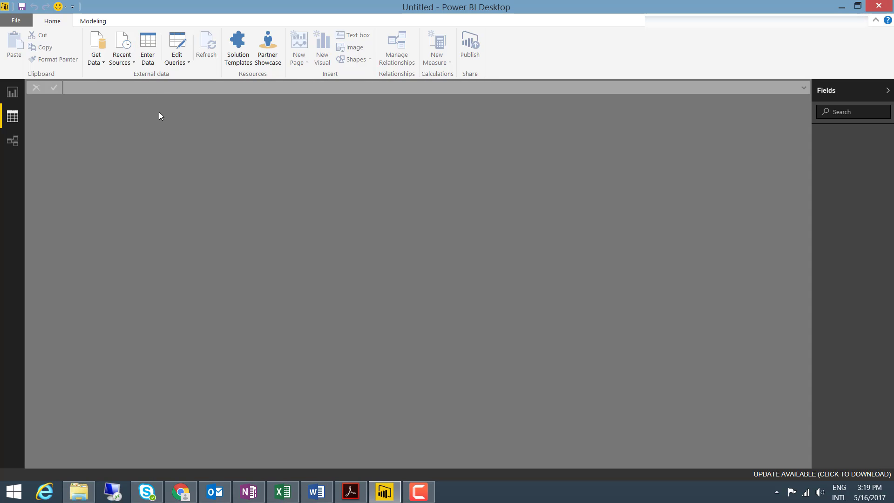
{"action": "mouse_move", "coordinate": [148, 48]}
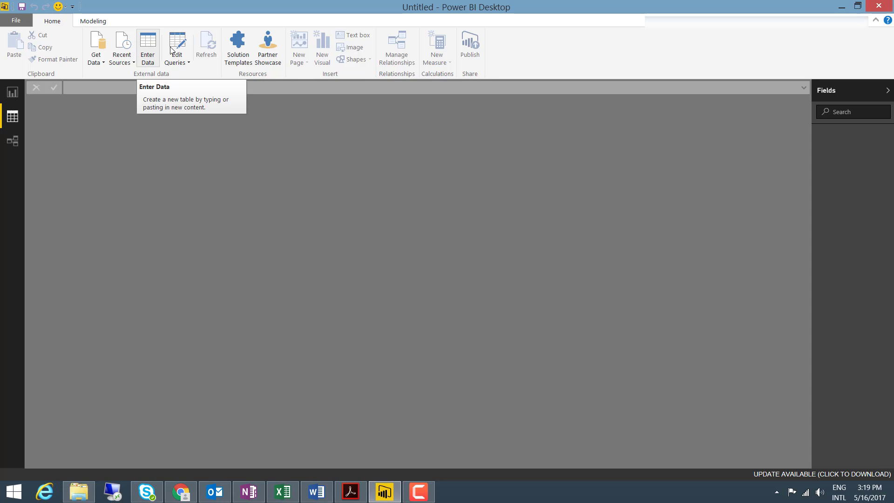
{"action": "left_click", "coordinate": [177, 51]}
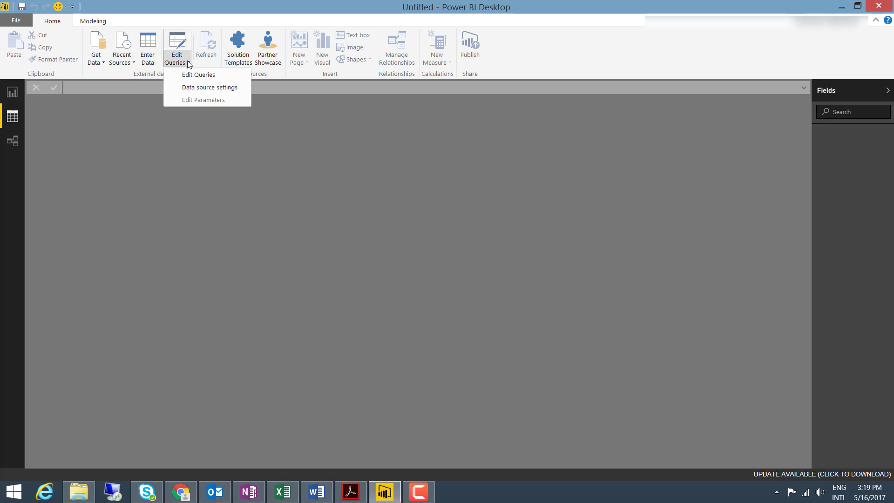
{"action": "mouse_move", "coordinate": [135, 161]}
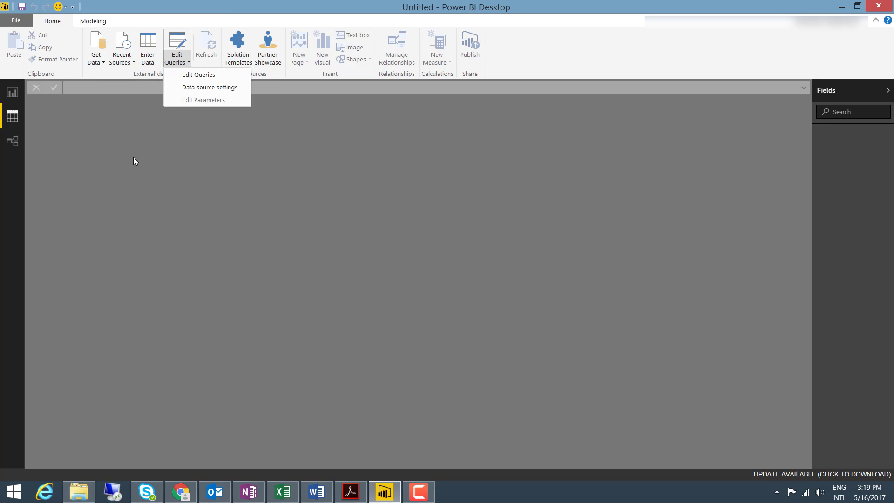
{"action": "left_click", "coordinate": [95, 48]}
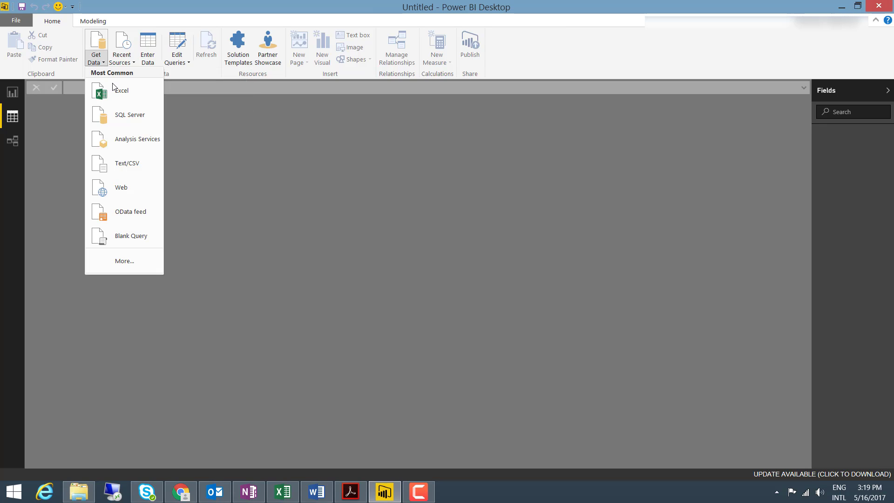
{"action": "left_click", "coordinate": [177, 48]}
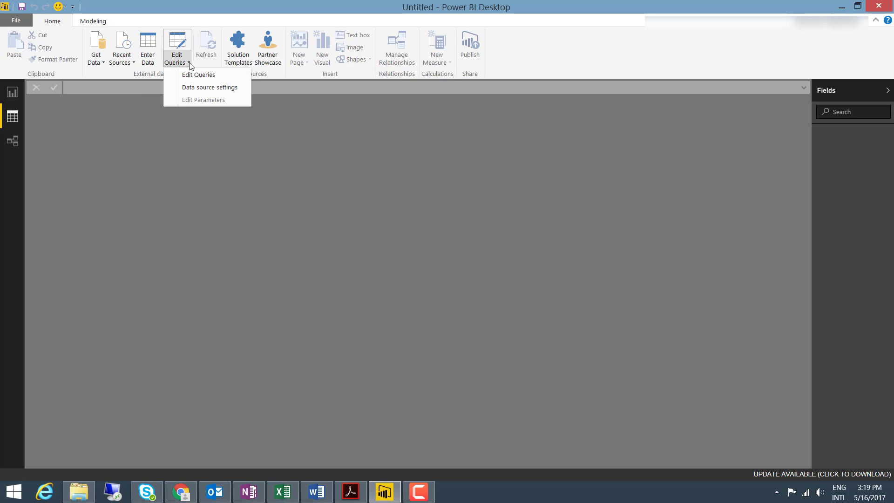
{"action": "mouse_move", "coordinate": [167, 74]}
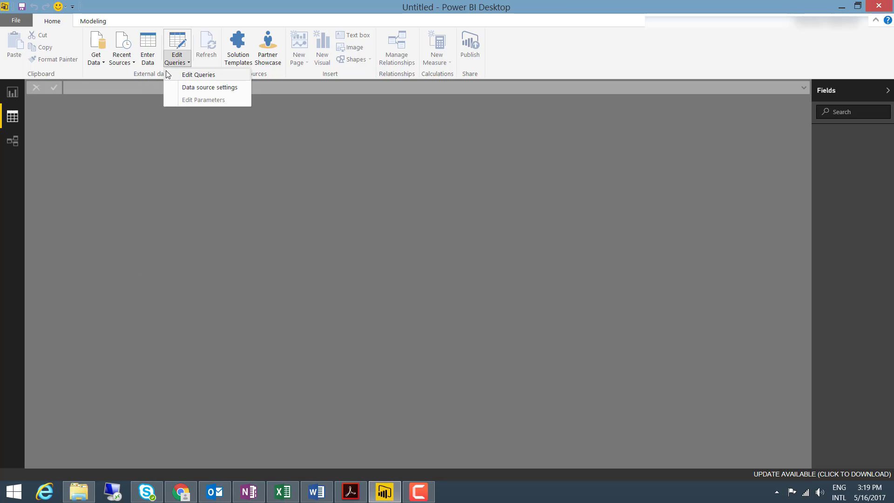
{"action": "mouse_move", "coordinate": [215, 78]}
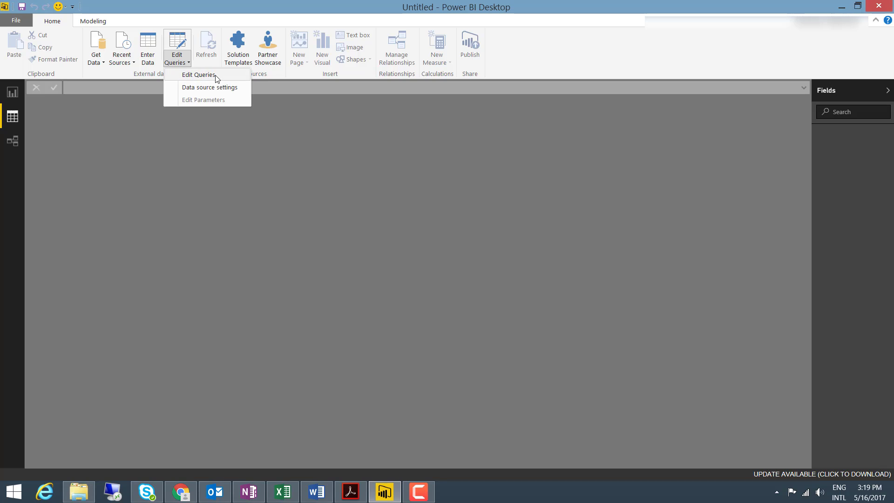
{"action": "mouse_move", "coordinate": [217, 93]}
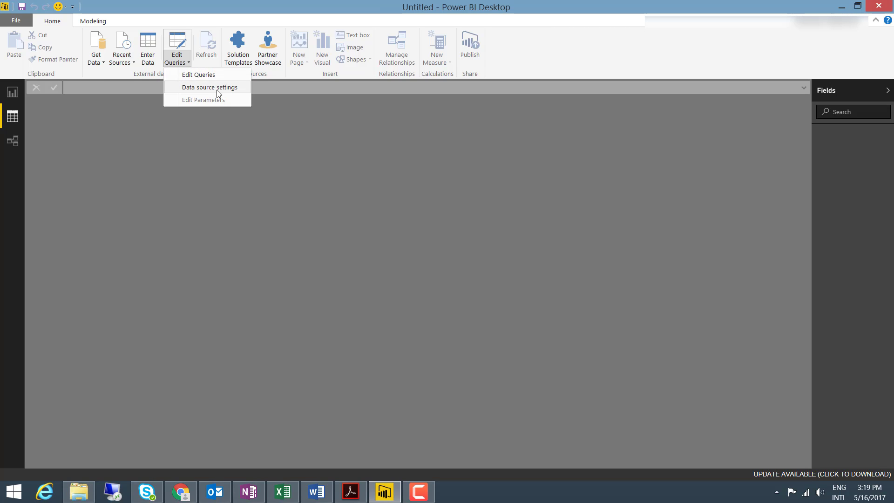
{"action": "mouse_move", "coordinate": [231, 93]}
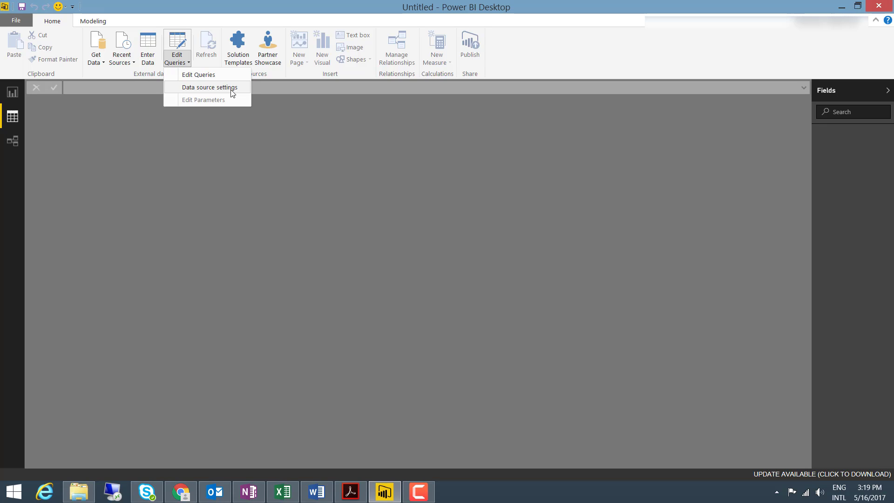
{"action": "mouse_move", "coordinate": [277, 111]}
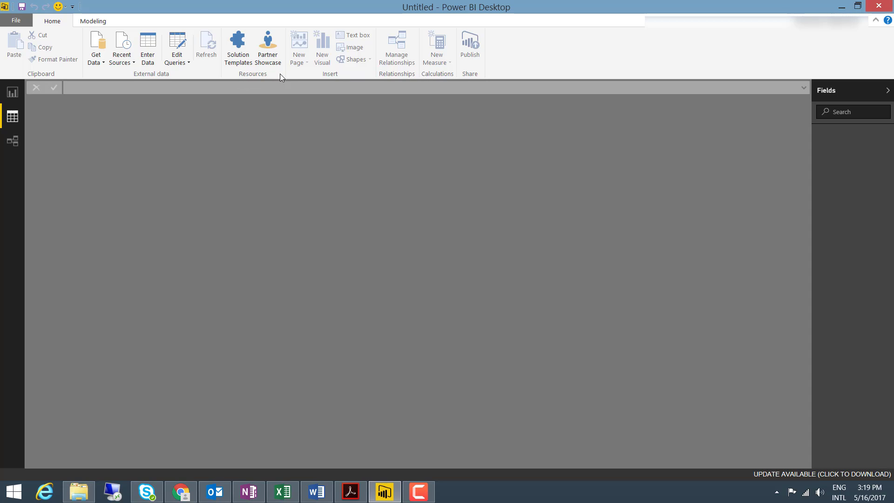
{"action": "mouse_move", "coordinate": [277, 118]}
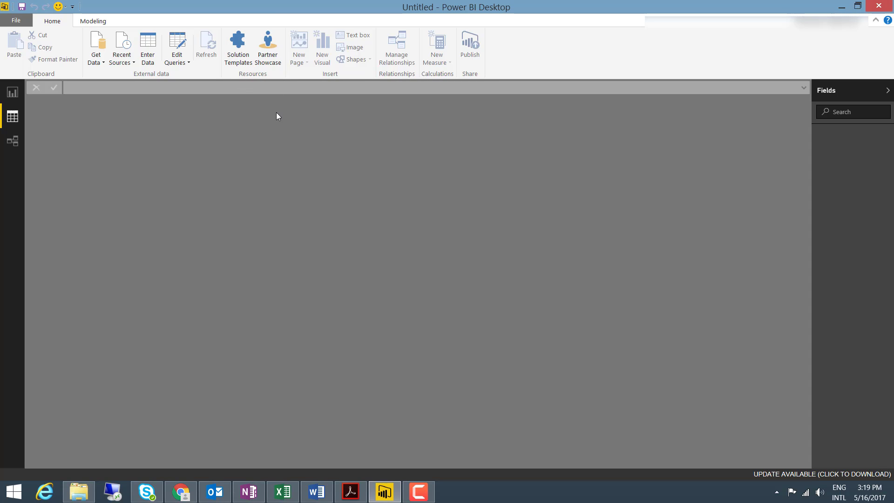
{"action": "mouse_move", "coordinate": [305, 90]}
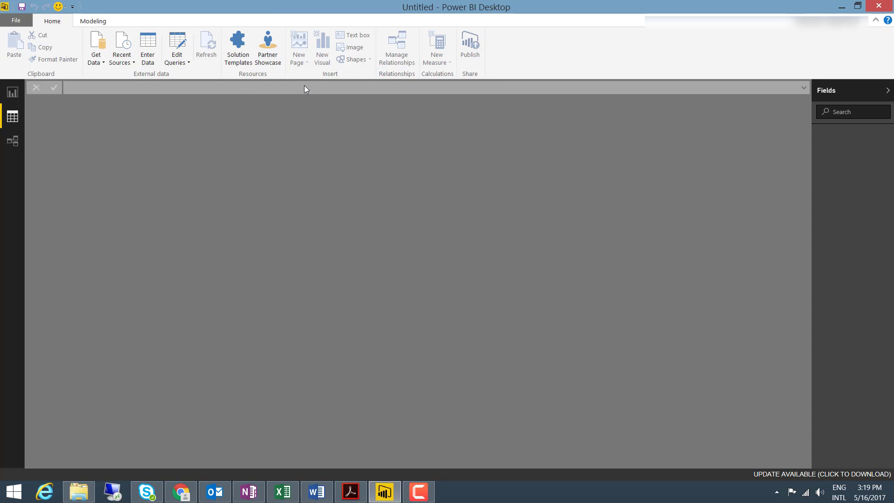
{"action": "mouse_move", "coordinate": [309, 74]}
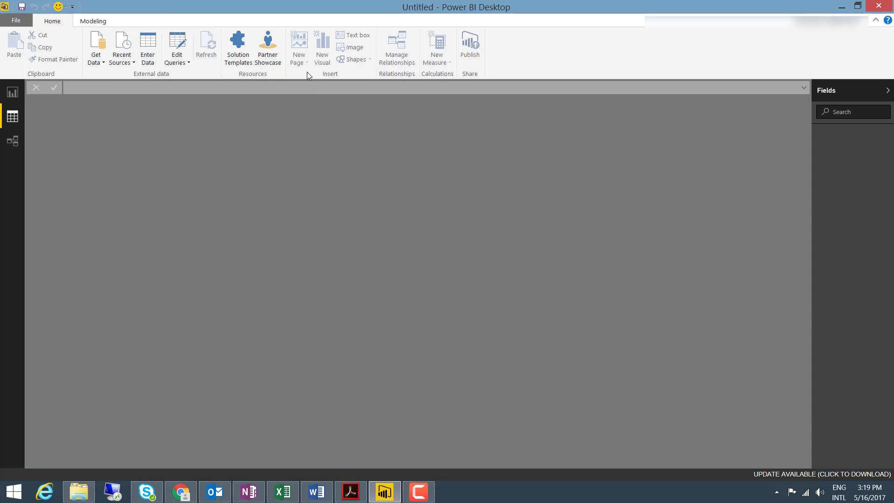
{"action": "mouse_move", "coordinate": [327, 69]}
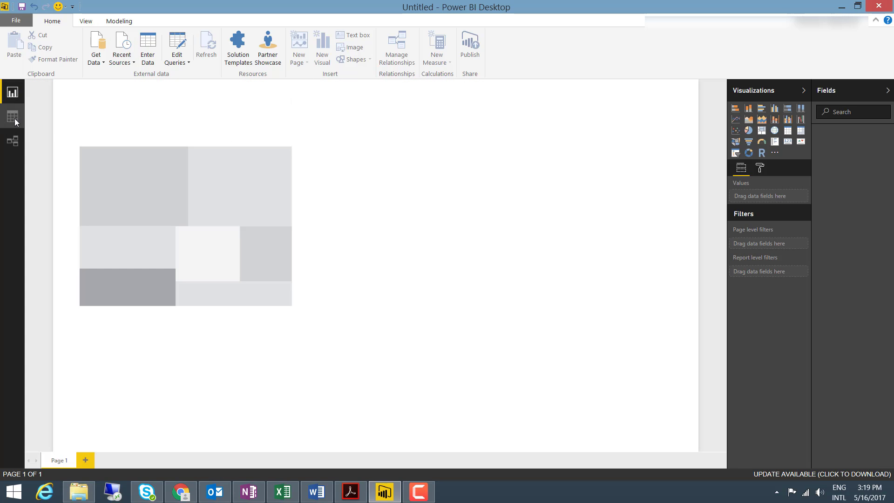
{"action": "left_click", "coordinate": [12, 117]}
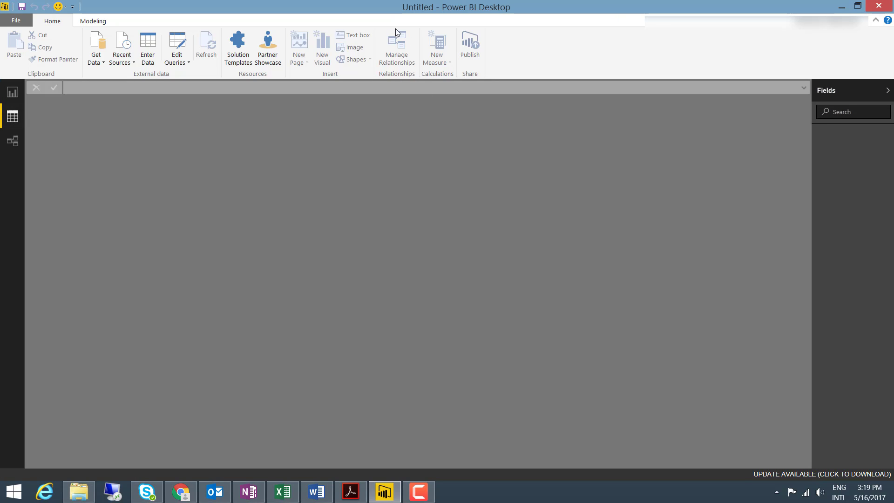
{"action": "mouse_move", "coordinate": [429, 34]}
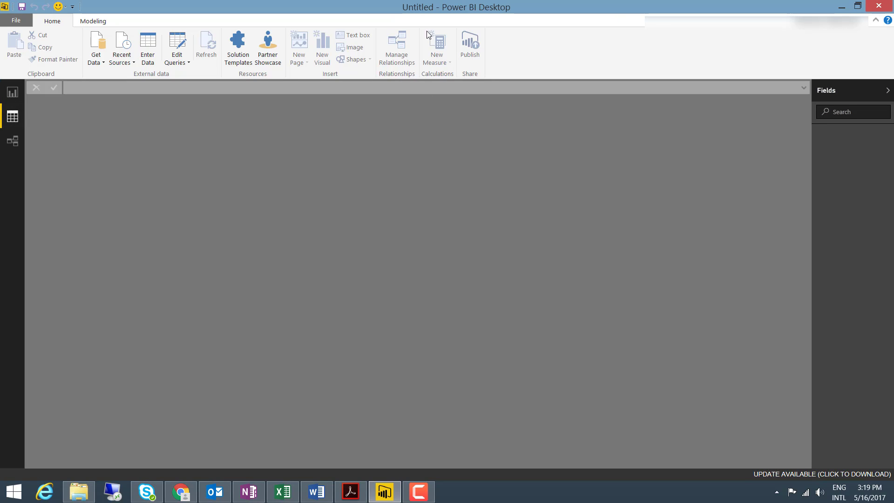
{"action": "mouse_move", "coordinate": [12, 116]}
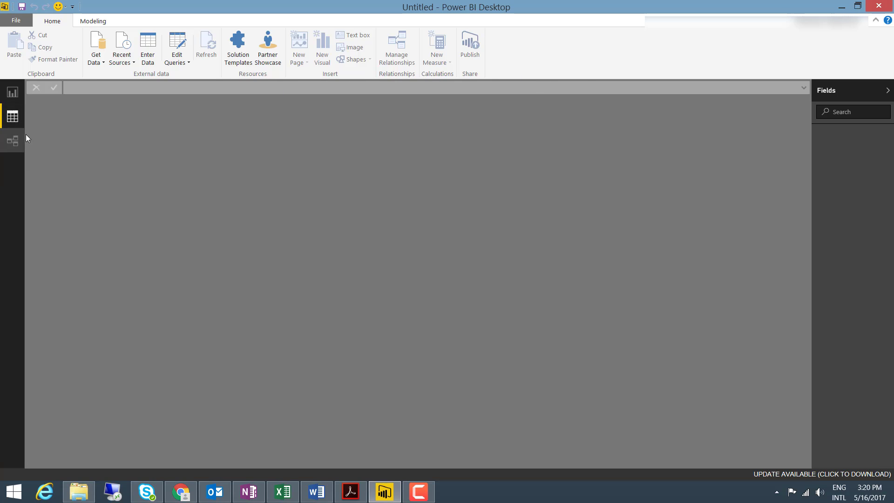
- Switch to the empty Relationships view, checking Modeling before returning to Home
{"action": "left_click", "coordinate": [12, 141]}
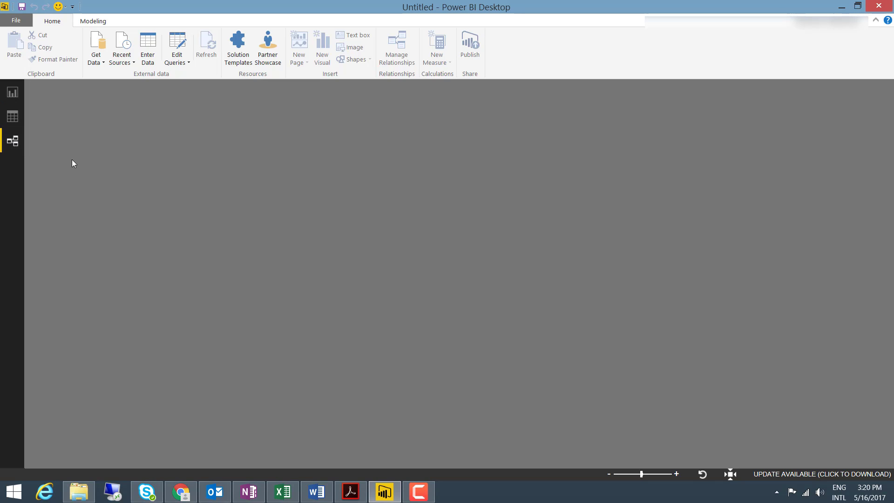
{"action": "left_click", "coordinate": [92, 22]}
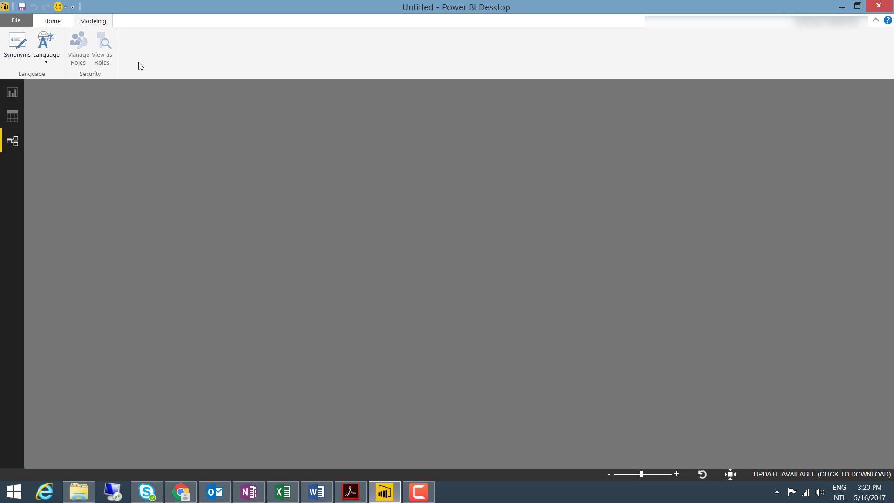
{"action": "left_click", "coordinate": [53, 22]}
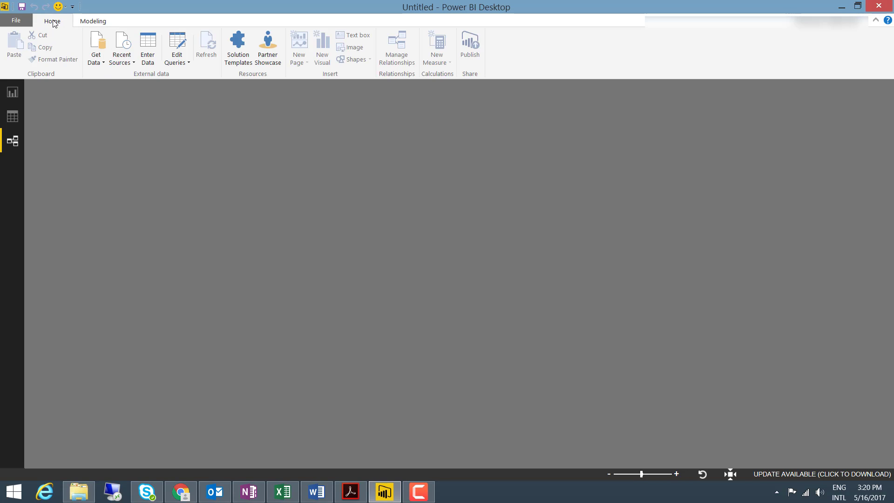
{"action": "mouse_move", "coordinate": [147, 47]}
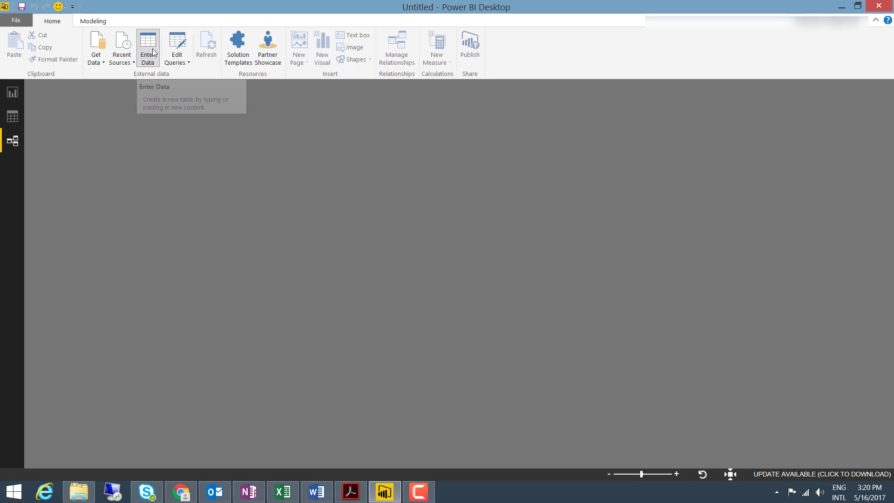
{"action": "mouse_move", "coordinate": [260, 100]}
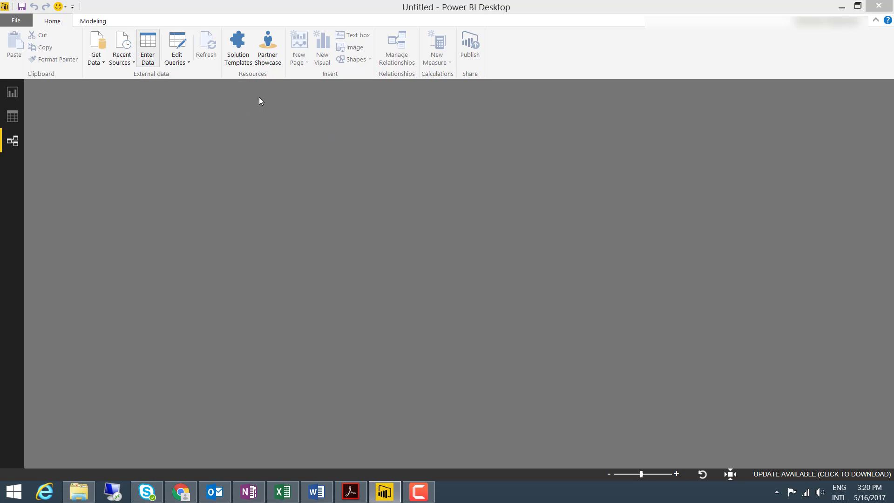
- Start an Enter Data table with Id and Name columns holding Test1 and Test2
{"action": "left_click", "coordinate": [147, 47]}
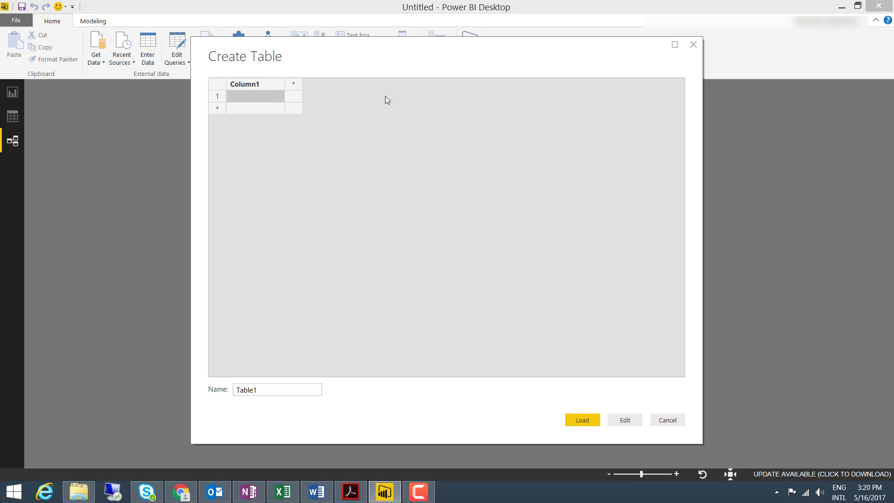
{"action": "mouse_move", "coordinate": [253, 121]}
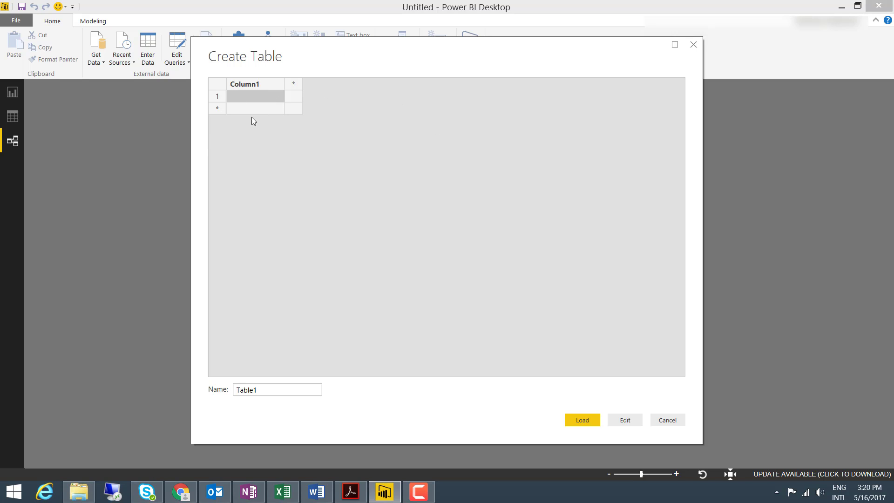
{"action": "mouse_move", "coordinate": [256, 87]}
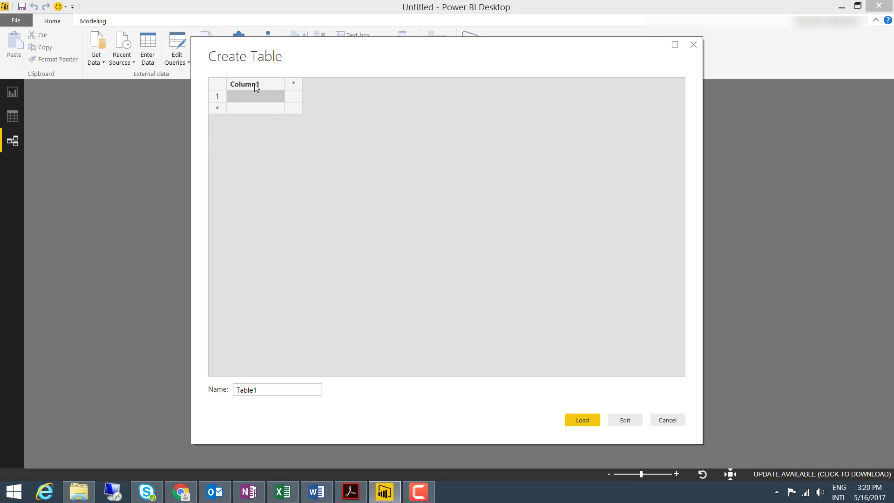
{"action": "type", "text": "Id"}
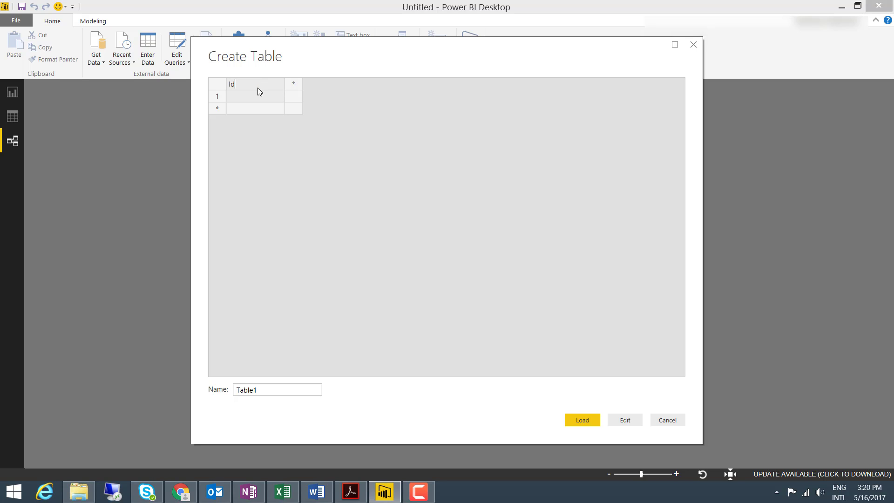
{"action": "mouse_move", "coordinate": [295, 90]}
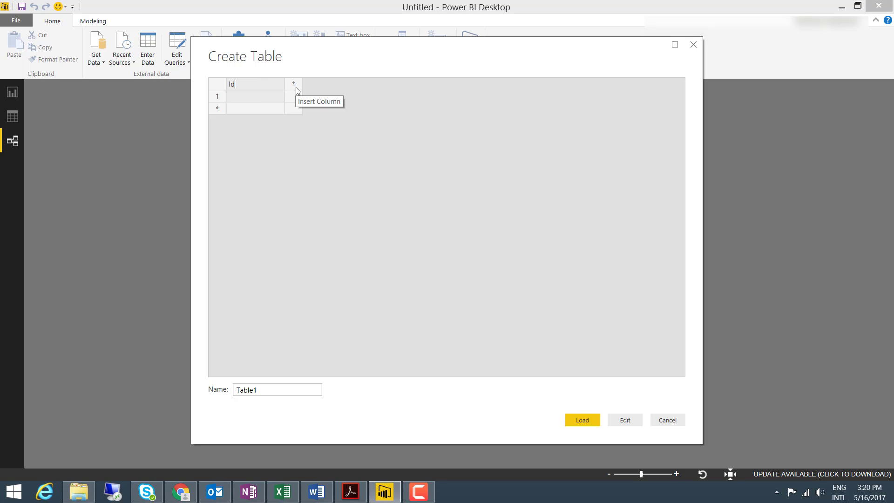
{"action": "type", "text": "Nms"}
{"action": "left_click", "coordinate": [255, 96]}
{"action": "type", "text": "1"}
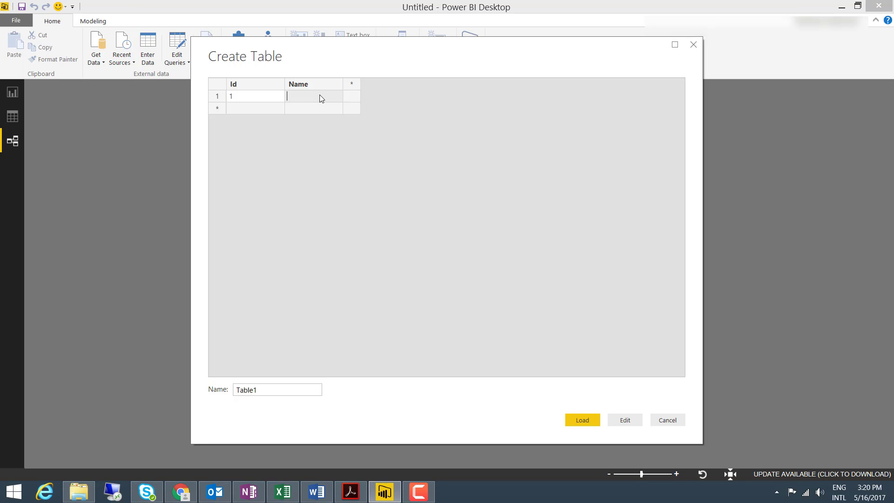
{"action": "type", "text": "Test1"}
{"action": "left_click", "coordinate": [256, 108]}
{"action": "type", "text": "2"}
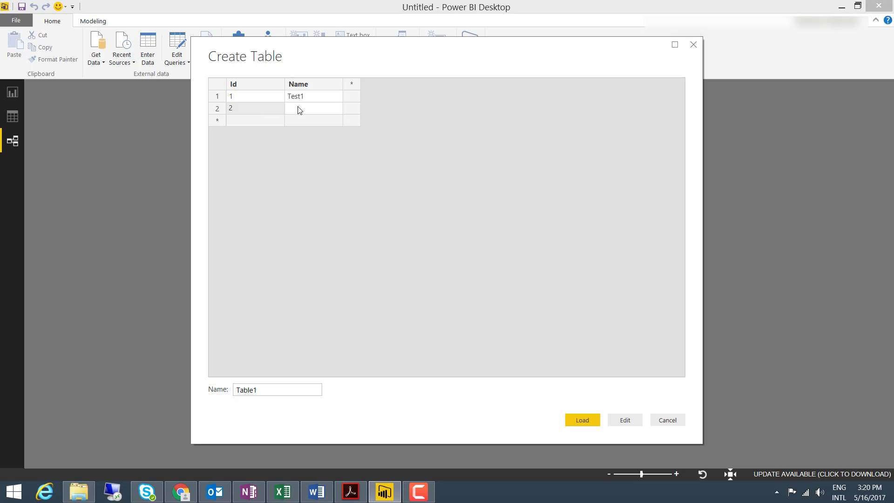
{"action": "type", "text": "Test2"}
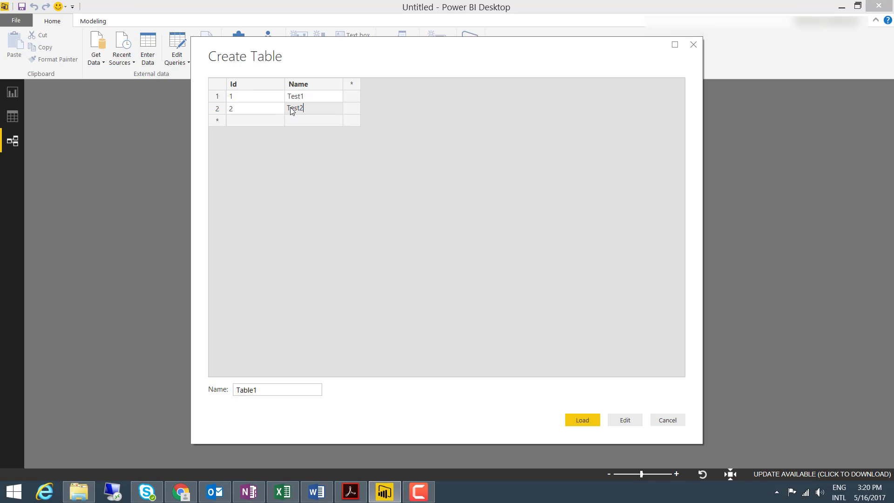
- Add an Amount column with 100 and 200, name the table Test and load it
{"action": "left_click", "coordinate": [372, 84]}
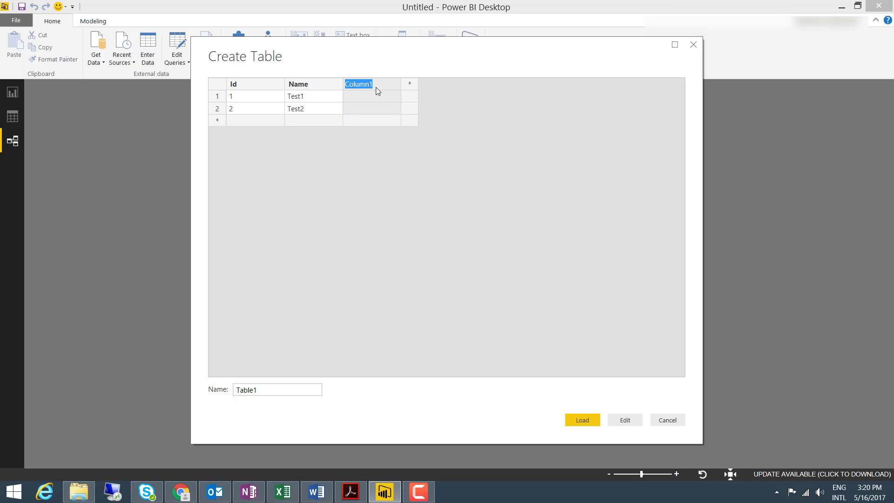
{"action": "type", "text": "Amount"}
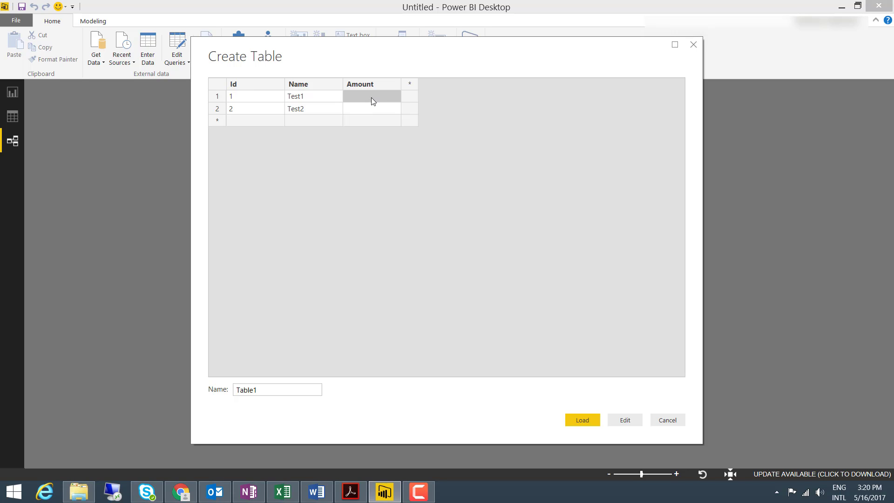
{"action": "type", "text": "100"}
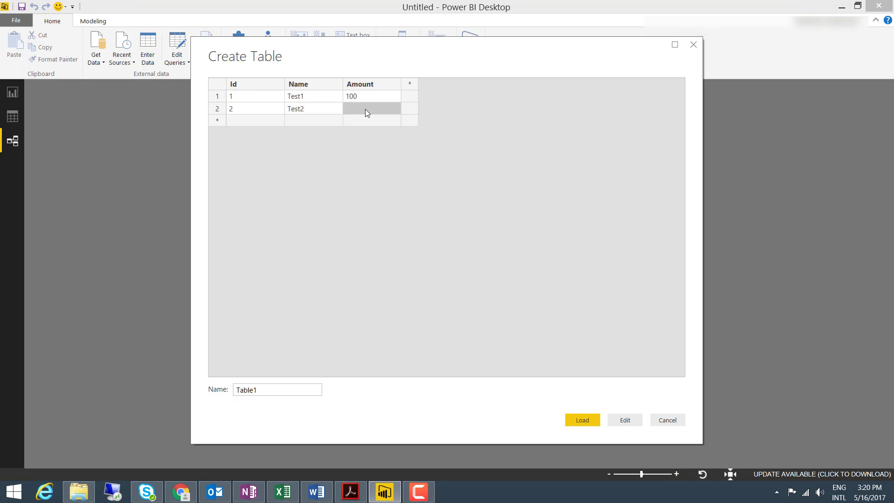
{"action": "type", "text": "200"}
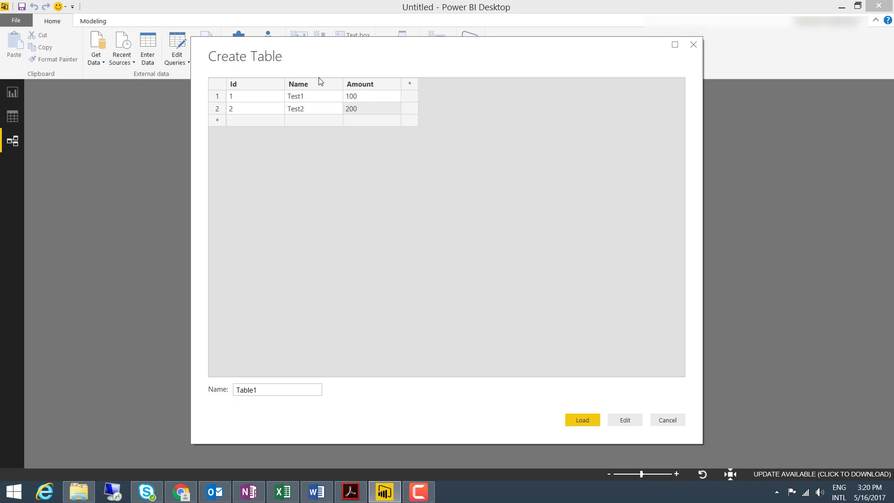
{"action": "mouse_move", "coordinate": [215, 101]}
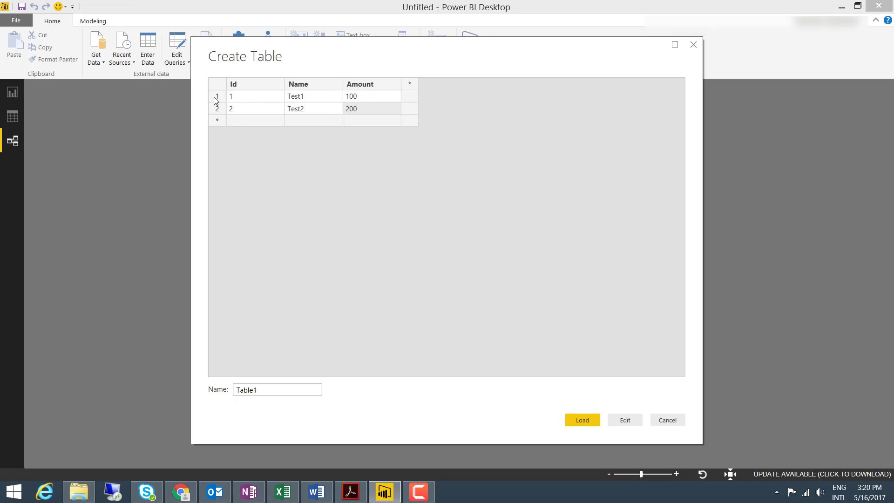
{"action": "mouse_move", "coordinate": [295, 246]}
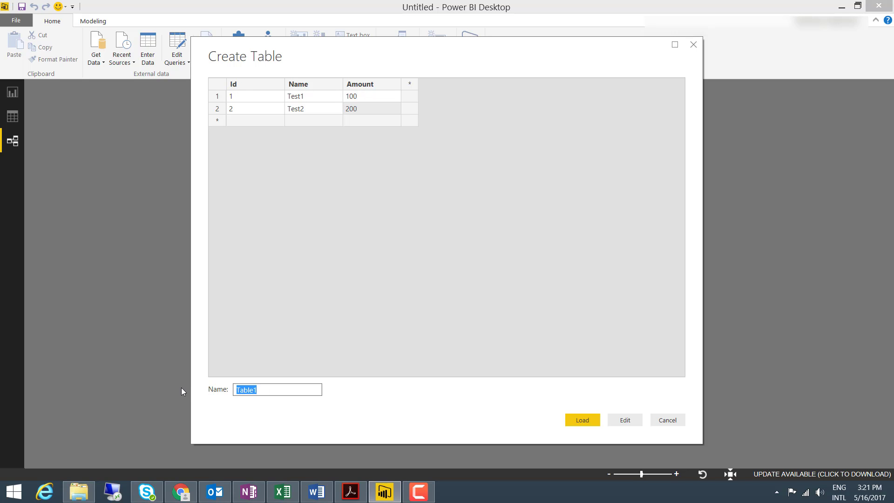
{"action": "type", "text": "Test"}
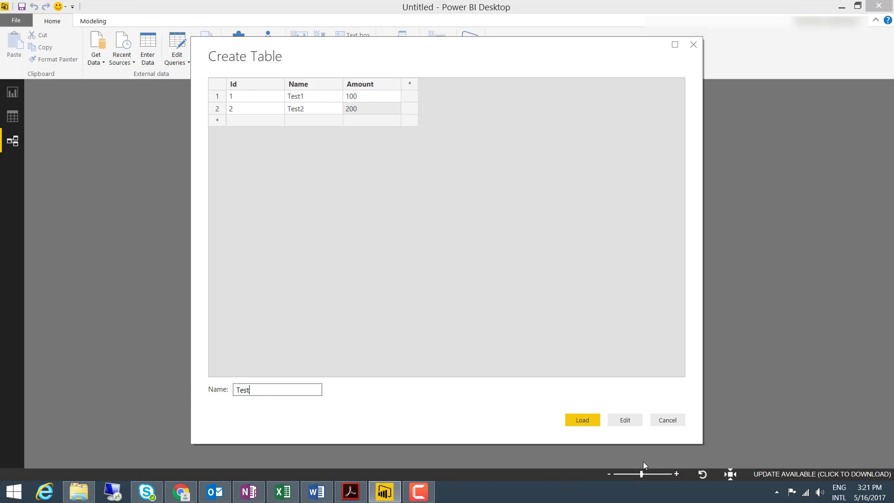
{"action": "left_click", "coordinate": [581, 420]}
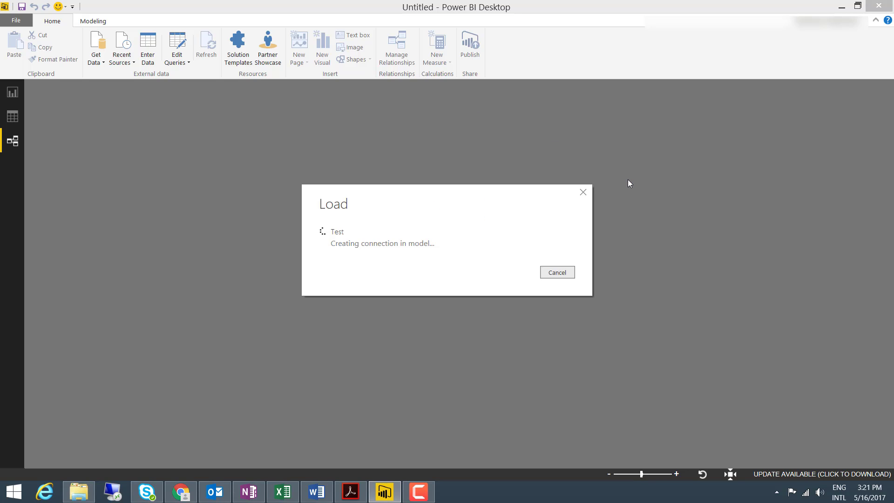
{"action": "mouse_move", "coordinate": [362, 243]}
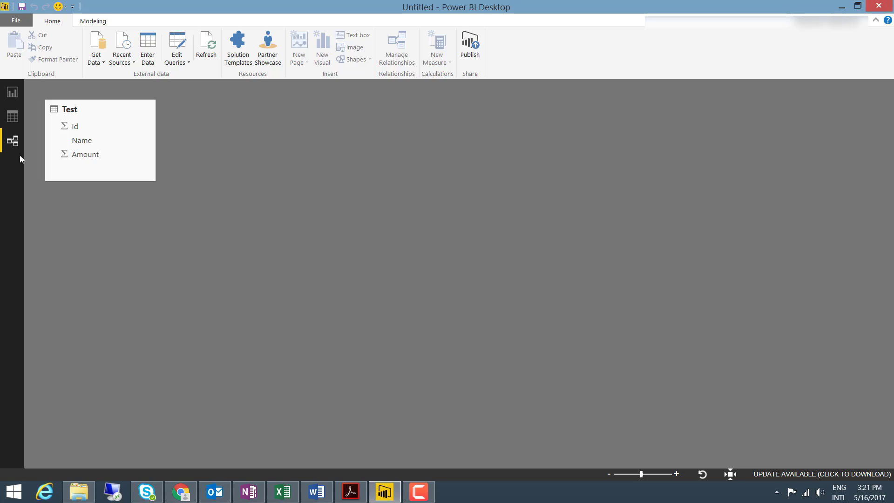
{"action": "mouse_move", "coordinate": [14, 141]}
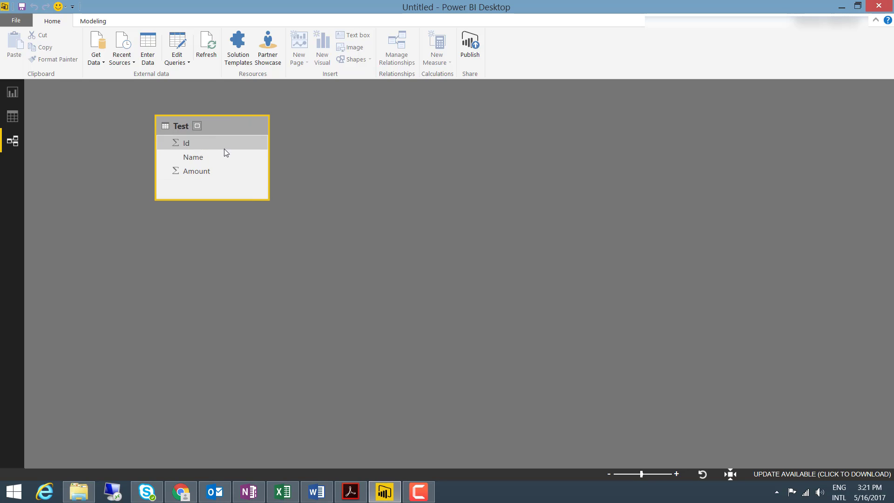
{"action": "mouse_move", "coordinate": [204, 148]}
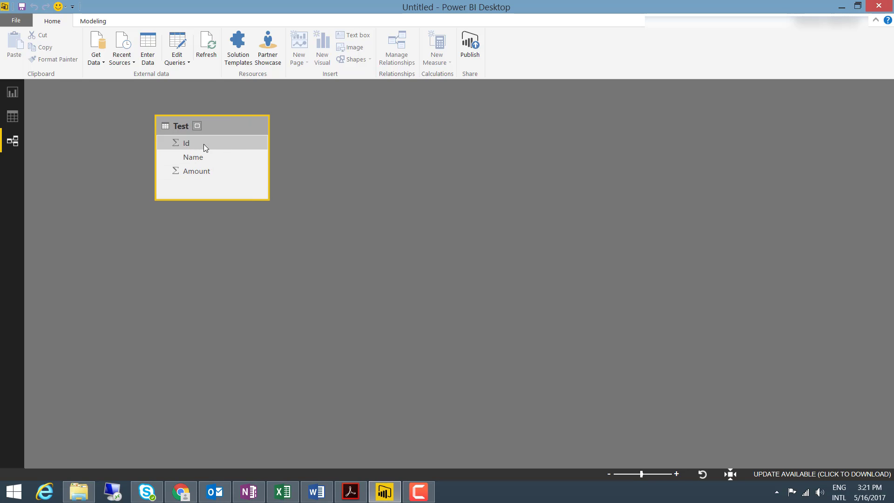
{"action": "mouse_move", "coordinate": [236, 152]}
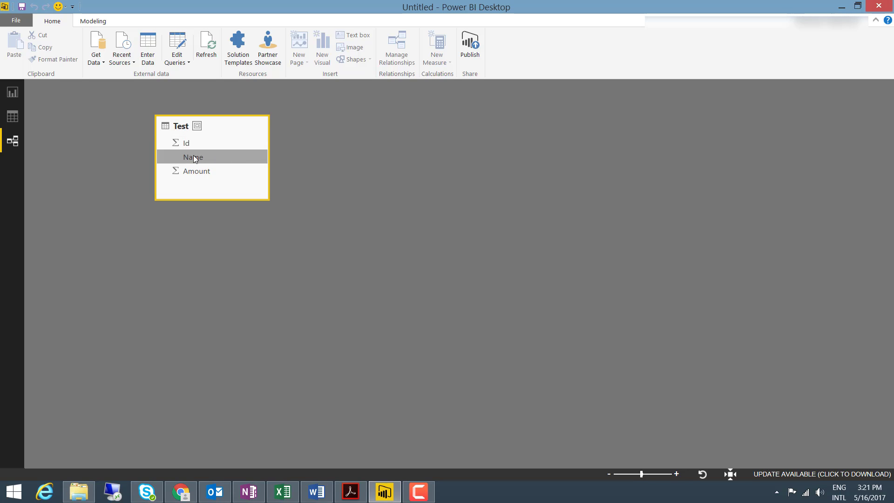
{"action": "mouse_move", "coordinate": [212, 158]}
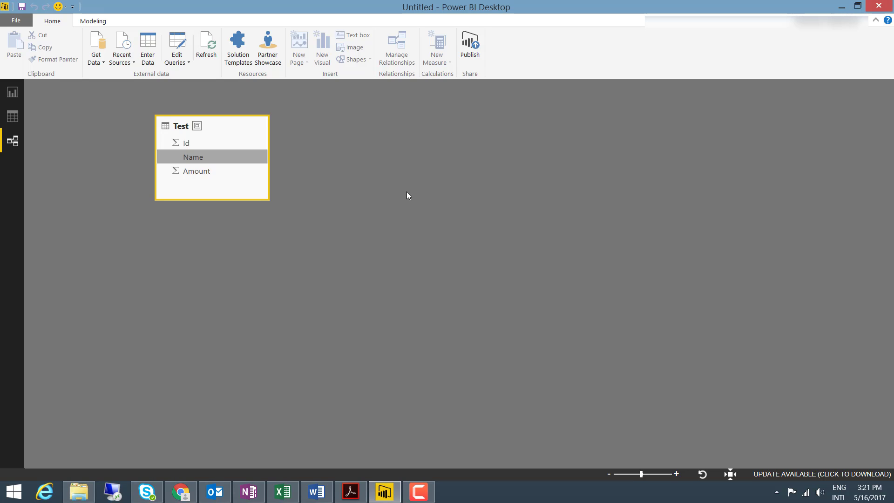
{"action": "mouse_move", "coordinate": [199, 167]}
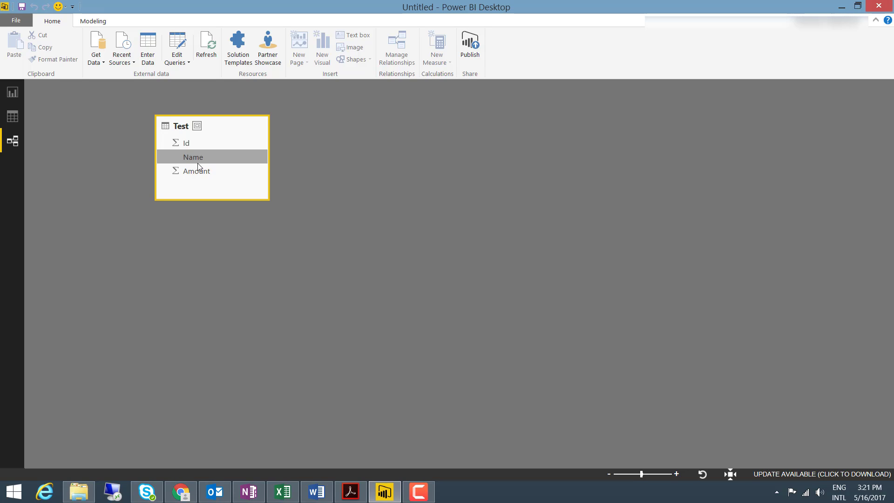
{"action": "mouse_move", "coordinate": [208, 158]}
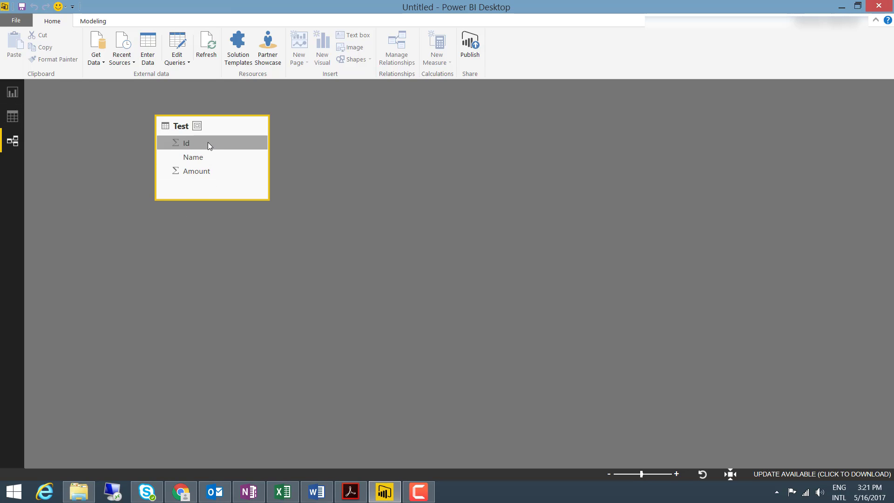
{"action": "mouse_move", "coordinate": [212, 149]}
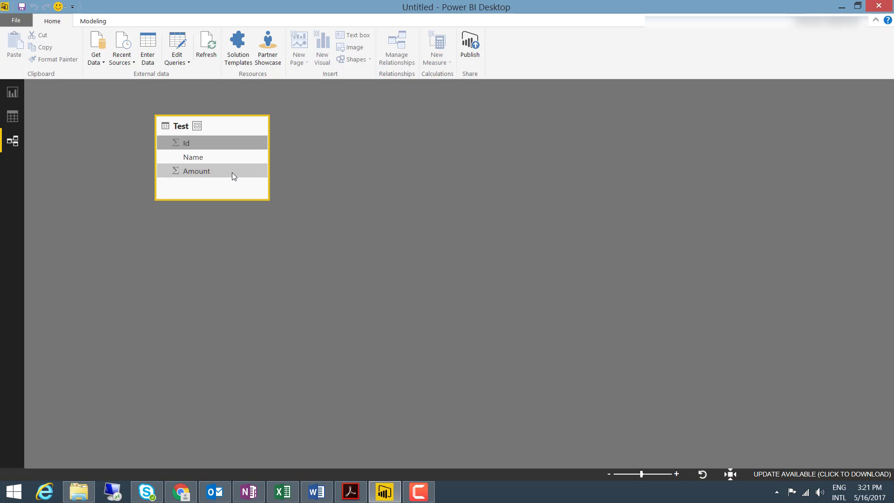
{"action": "left_click", "coordinate": [195, 170]}
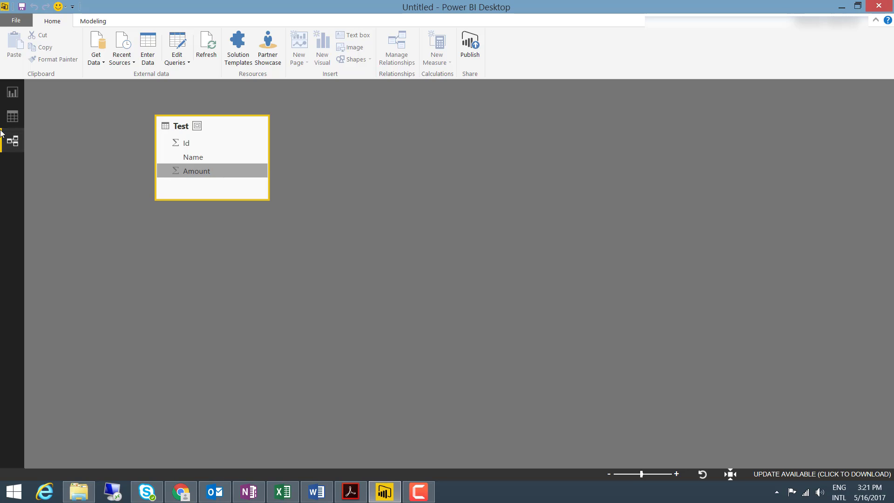
{"action": "left_click", "coordinate": [196, 142]}
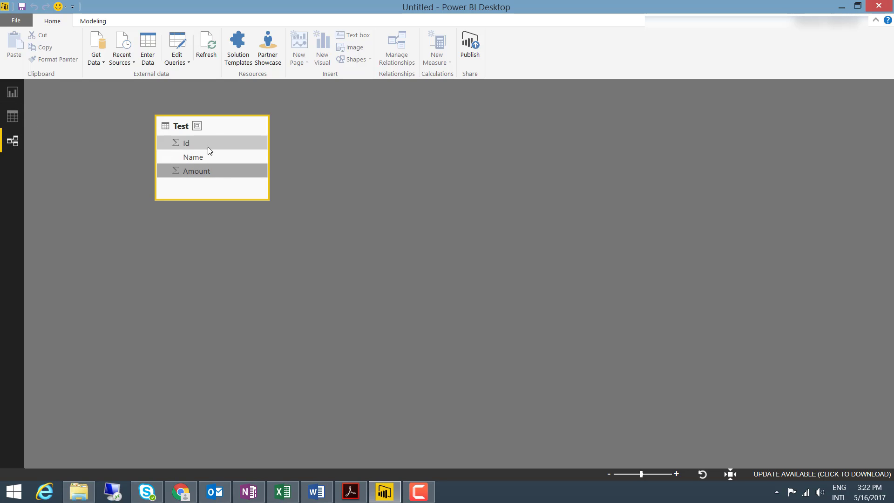
- In Data view set the Test table's Id column data type to Text via Modeling
{"action": "left_click", "coordinate": [12, 116]}
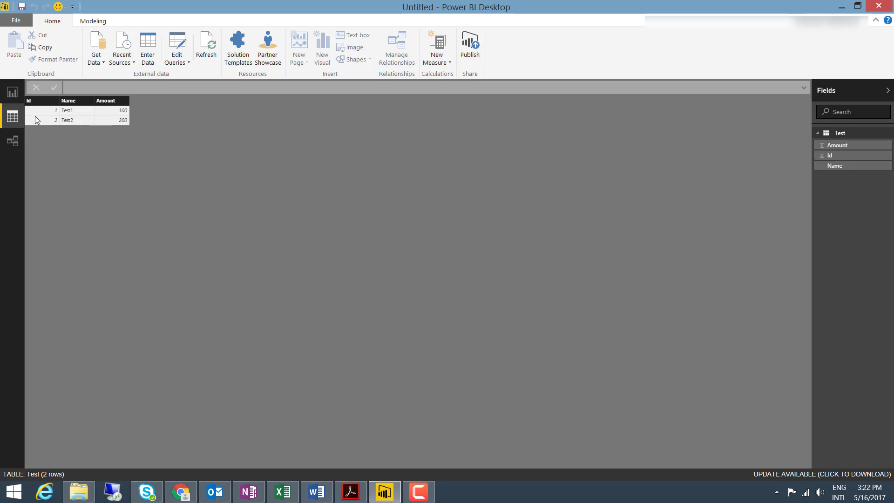
{"action": "left_click", "coordinate": [28, 101]}
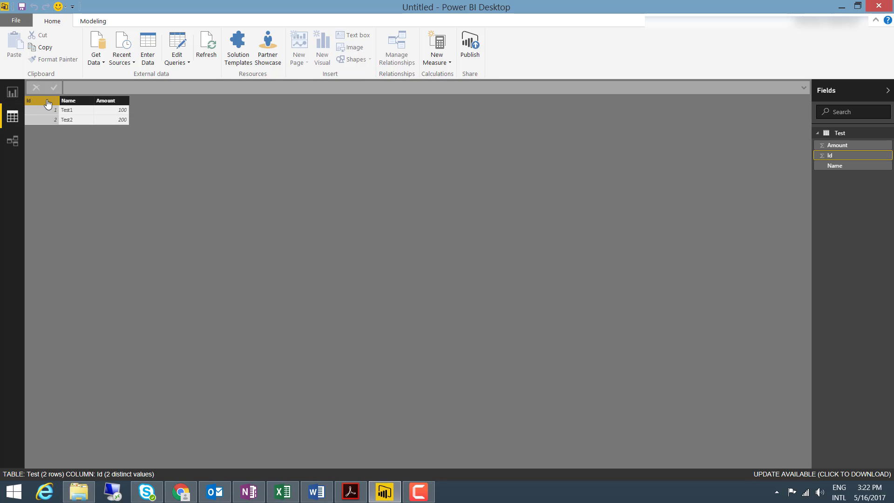
{"action": "left_click", "coordinate": [92, 22]}
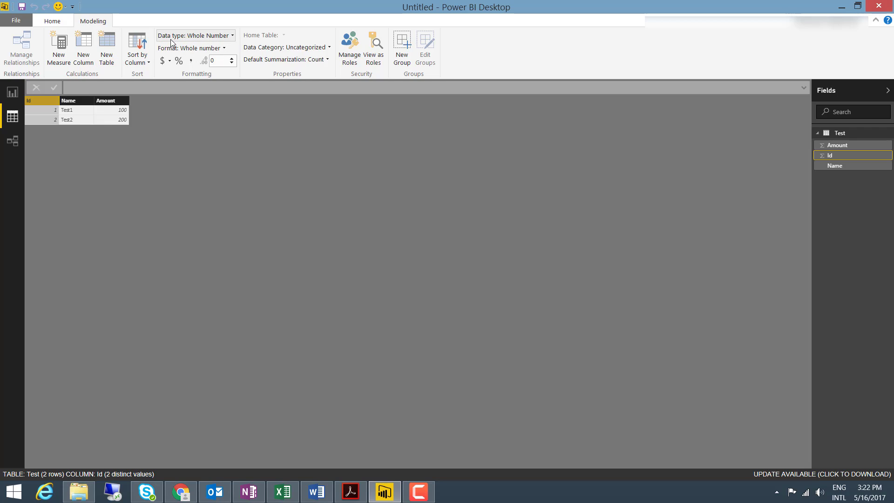
{"action": "mouse_move", "coordinate": [235, 38]}
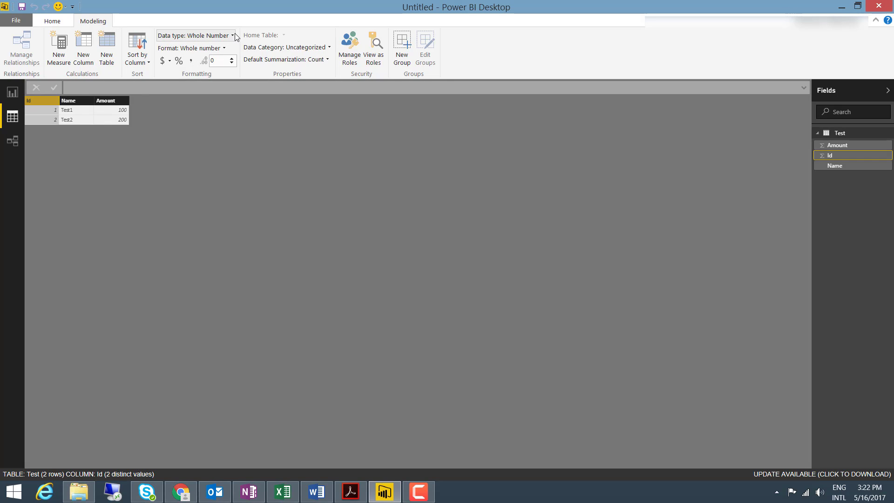
{"action": "left_click", "coordinate": [232, 34]}
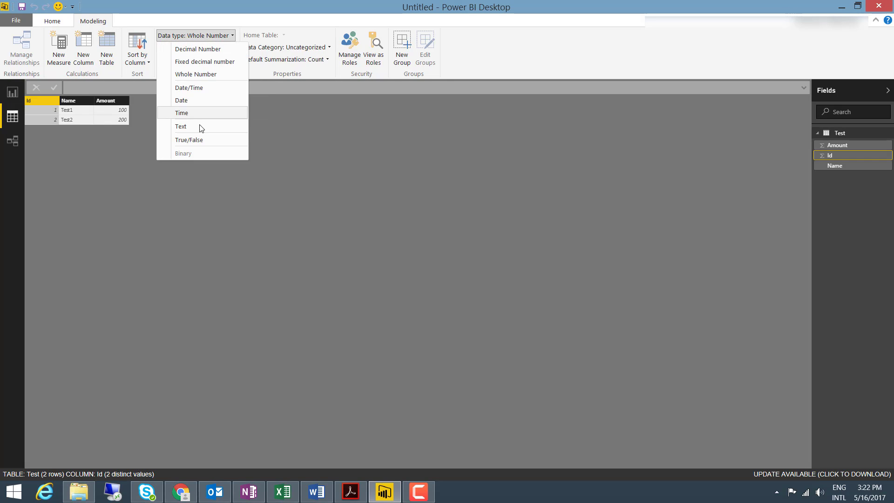
{"action": "left_click", "coordinate": [181, 126]}
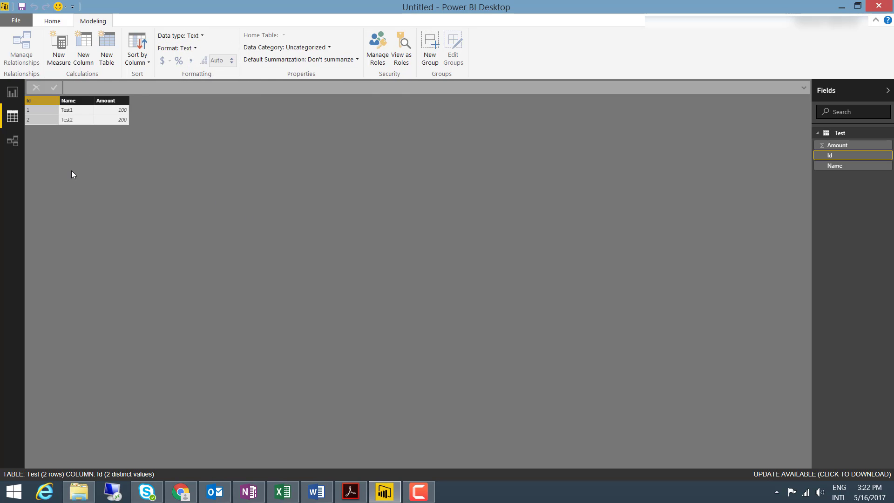
{"action": "right_click", "coordinate": [28, 101]}
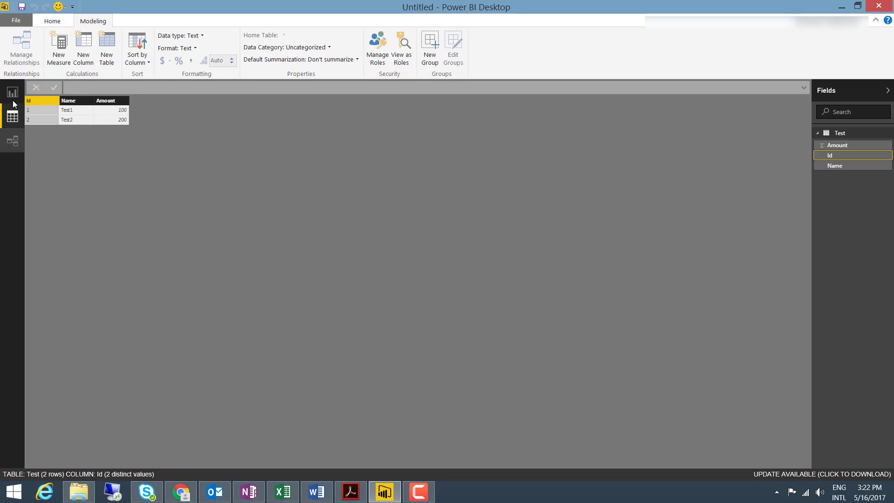
{"action": "left_click", "coordinate": [12, 92]}
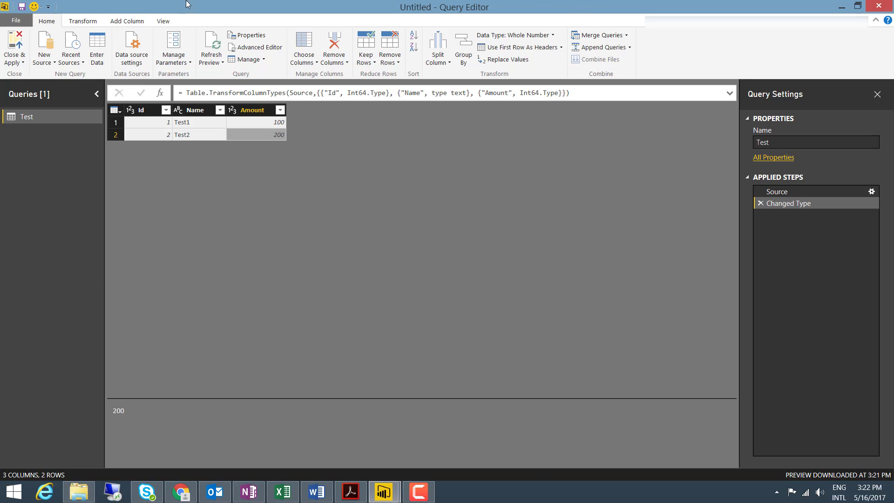
{"action": "mouse_move", "coordinate": [257, 191]}
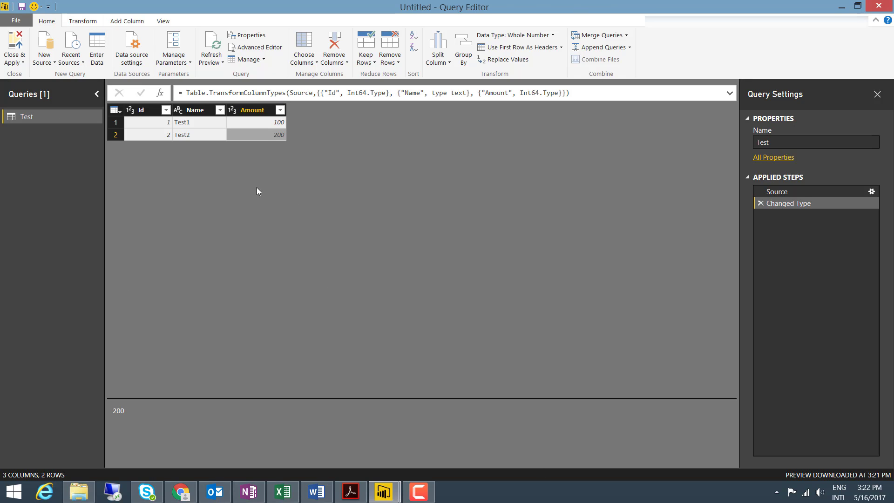
{"action": "mouse_move", "coordinate": [308, 250]}
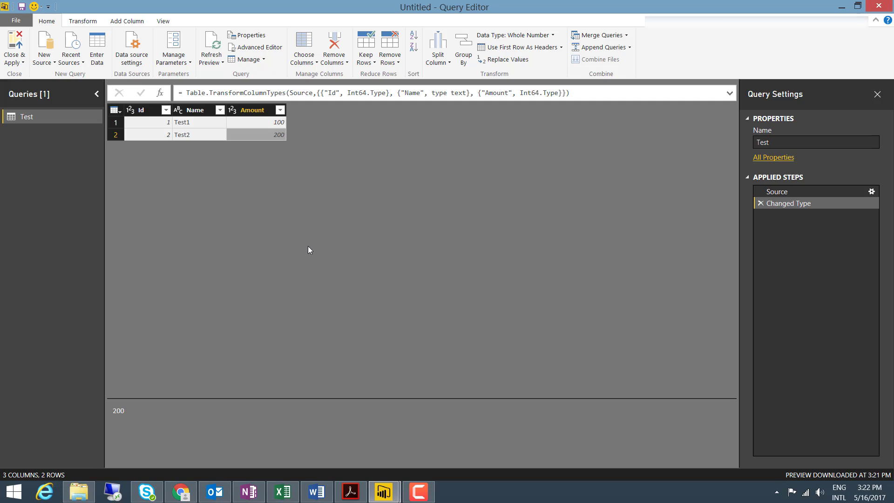
{"action": "mouse_move", "coordinate": [149, 130]}
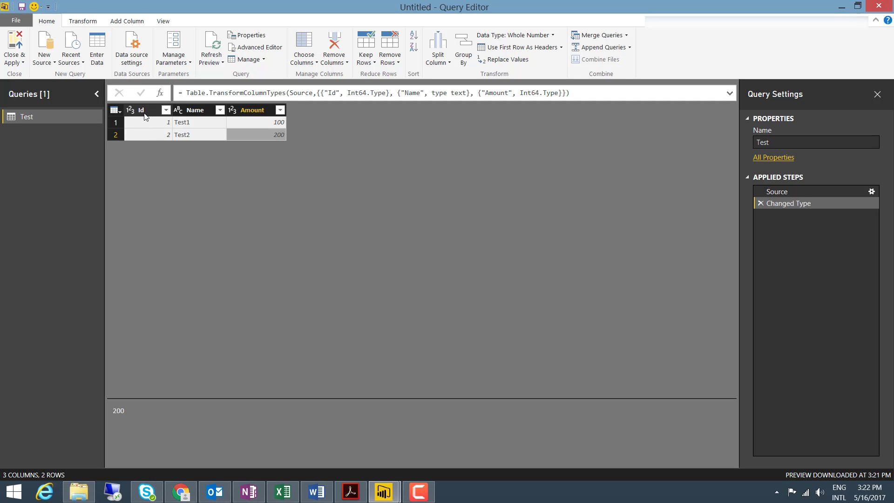
- In Query Editor change Id to Text, replacing the current type conversion step
{"action": "right_click", "coordinate": [142, 110]}
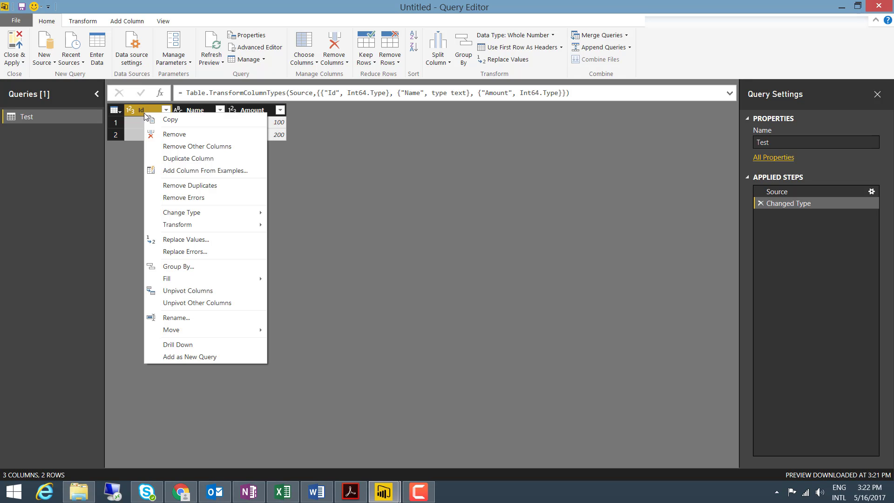
{"action": "mouse_move", "coordinate": [180, 212]}
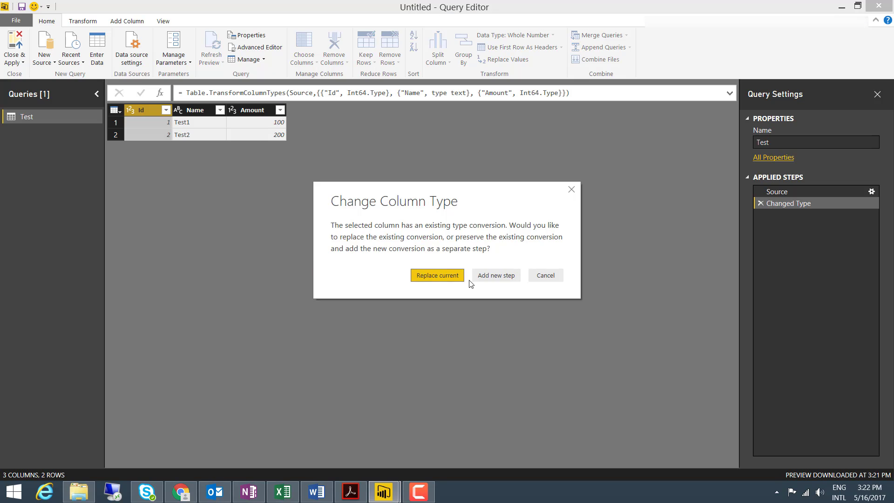
{"action": "left_click", "coordinate": [437, 275]}
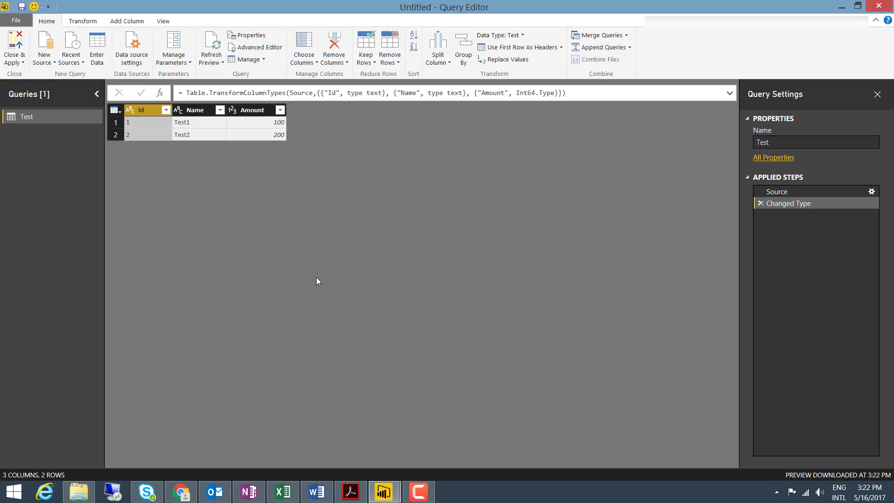
{"action": "mouse_move", "coordinate": [446, 276]}
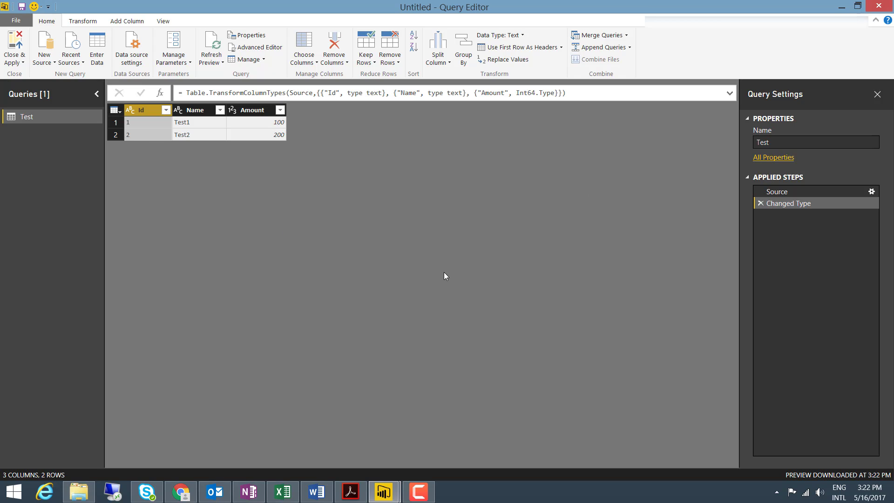
{"action": "mouse_move", "coordinate": [214, 142]}
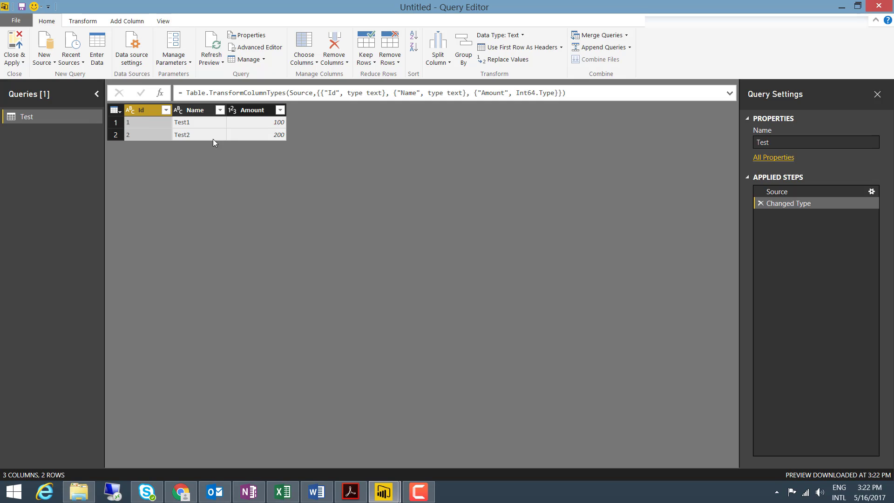
{"action": "left_click", "coordinate": [14, 47]}
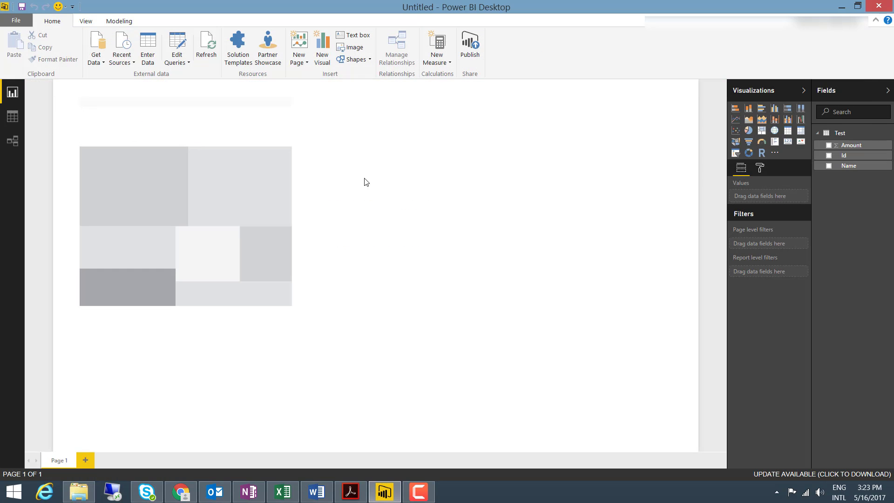
{"action": "mouse_move", "coordinate": [844, 143]}
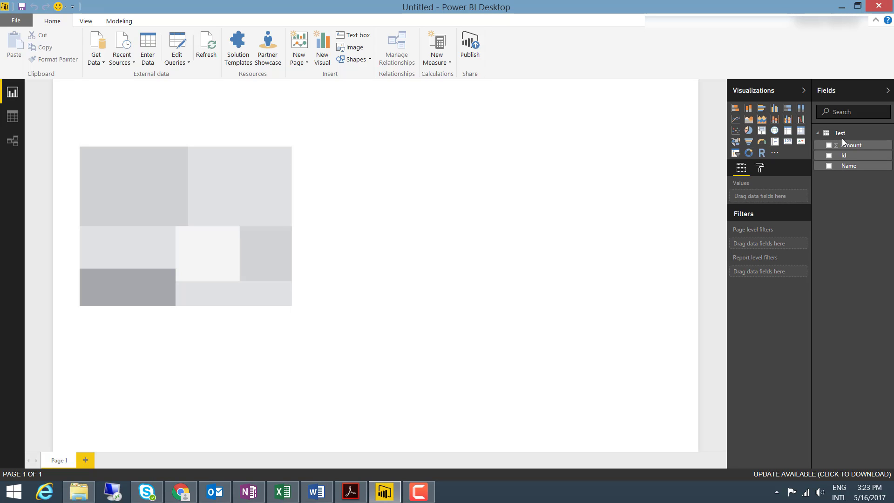
{"action": "mouse_move", "coordinate": [279, 176]}
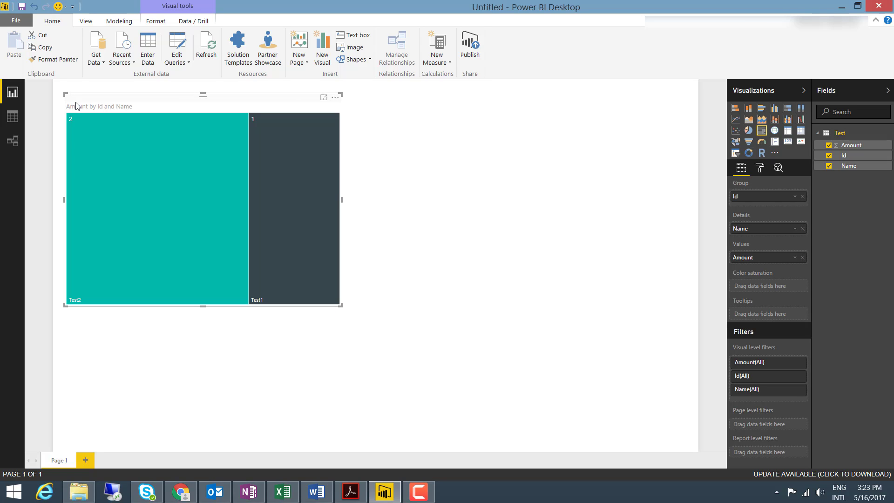
{"action": "mouse_move", "coordinate": [182, 212]}
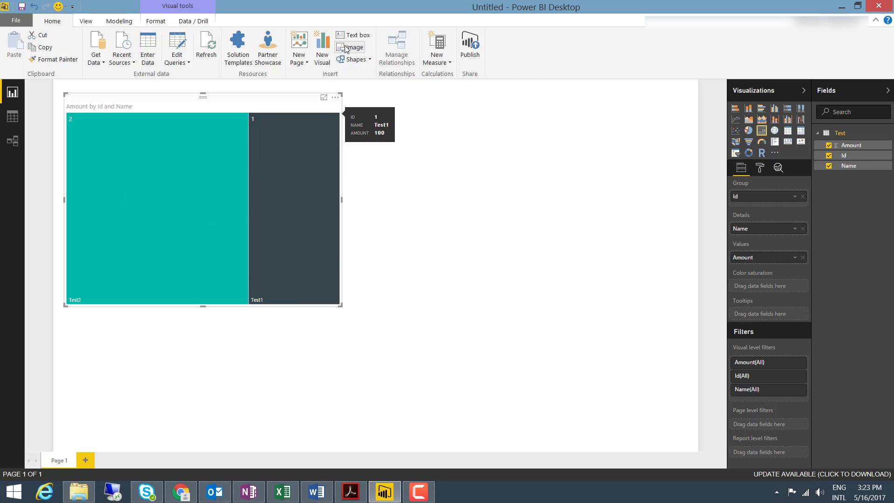
- Check the options for adding a report page beside the Amount by Id and Name treemap
{"action": "left_click", "coordinate": [299, 48]}
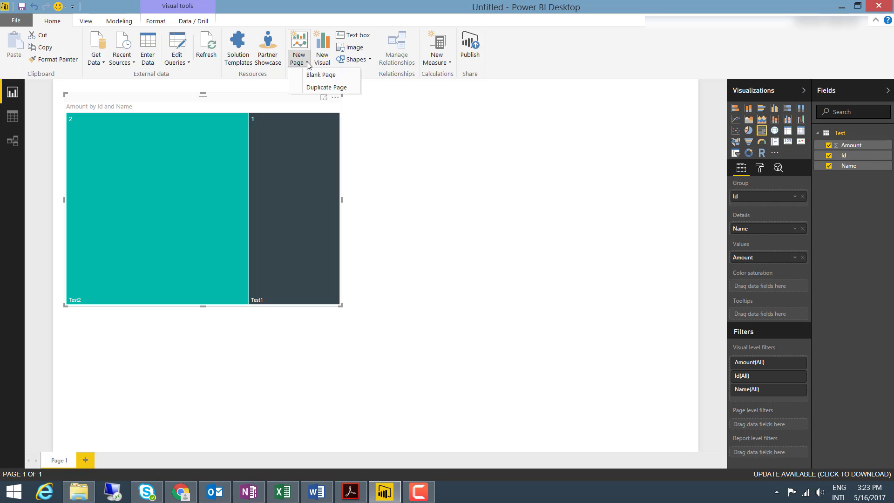